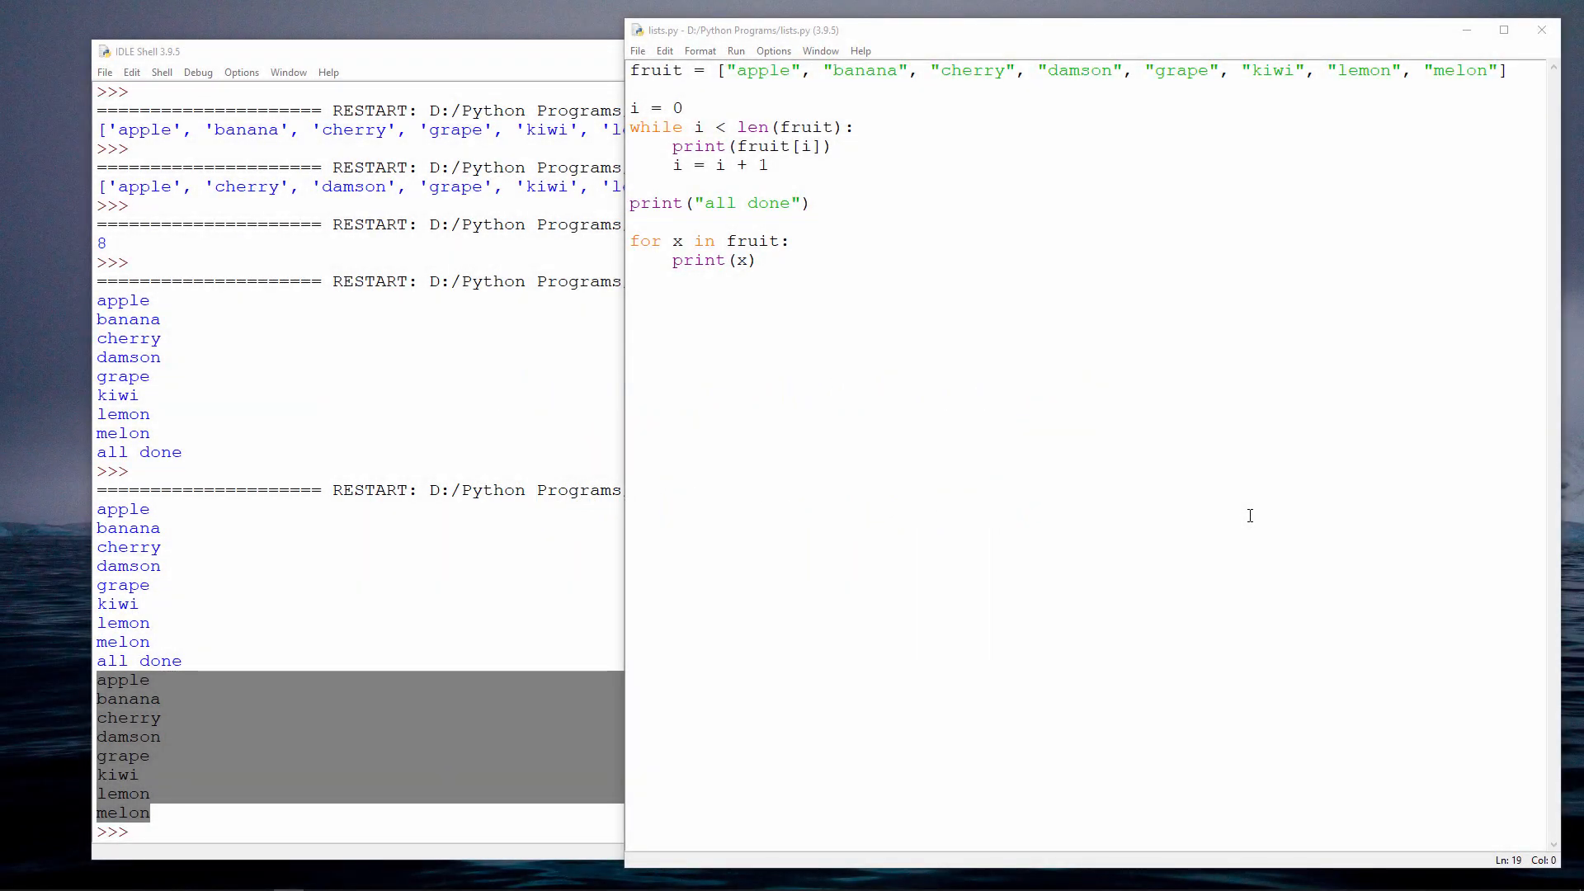
{"action": "mouse_move", "coordinate": [1189, 490]}
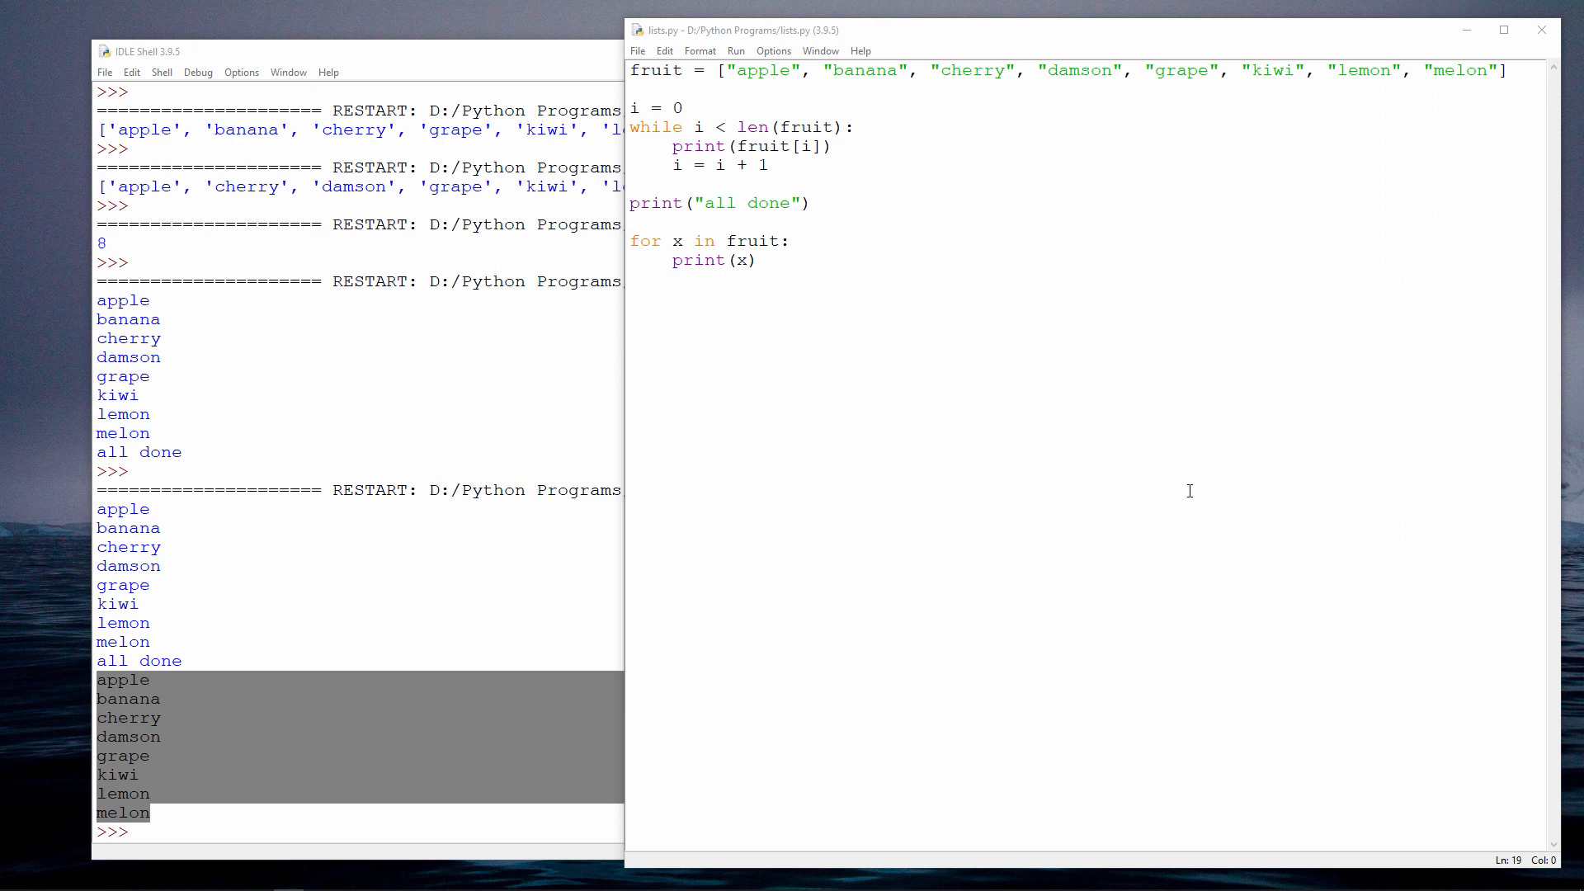
{"action": "mouse_move", "coordinate": [893, 355]}
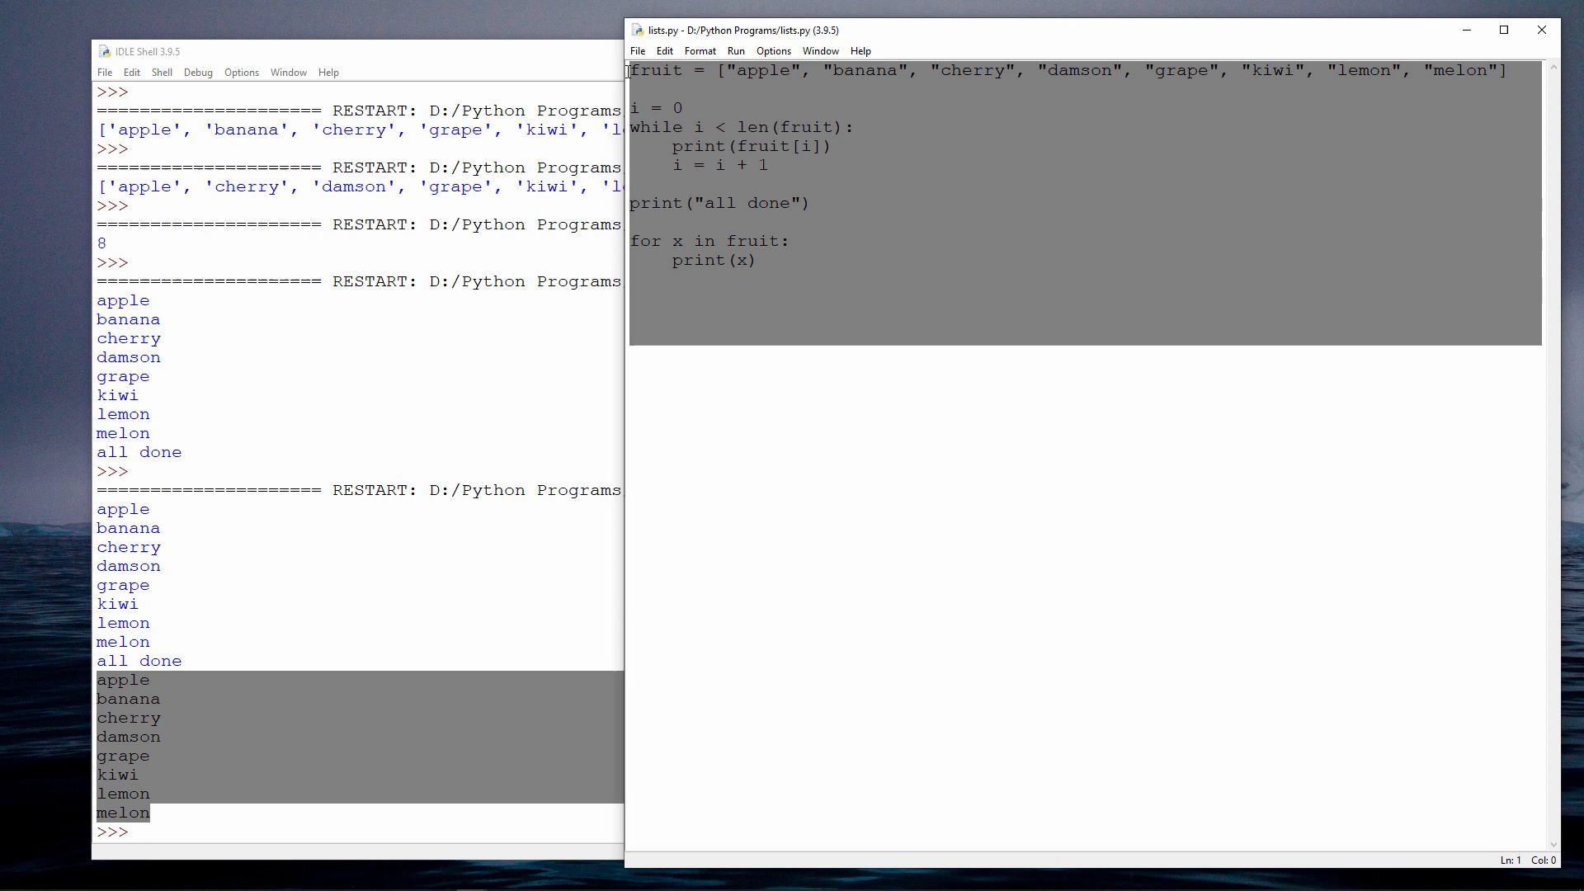
Write people = ["Ada", "Tim", "Charles", "Guido"], print(people), people.sort(), and begin another print.
{"action": "type", "text": "people = [\""}
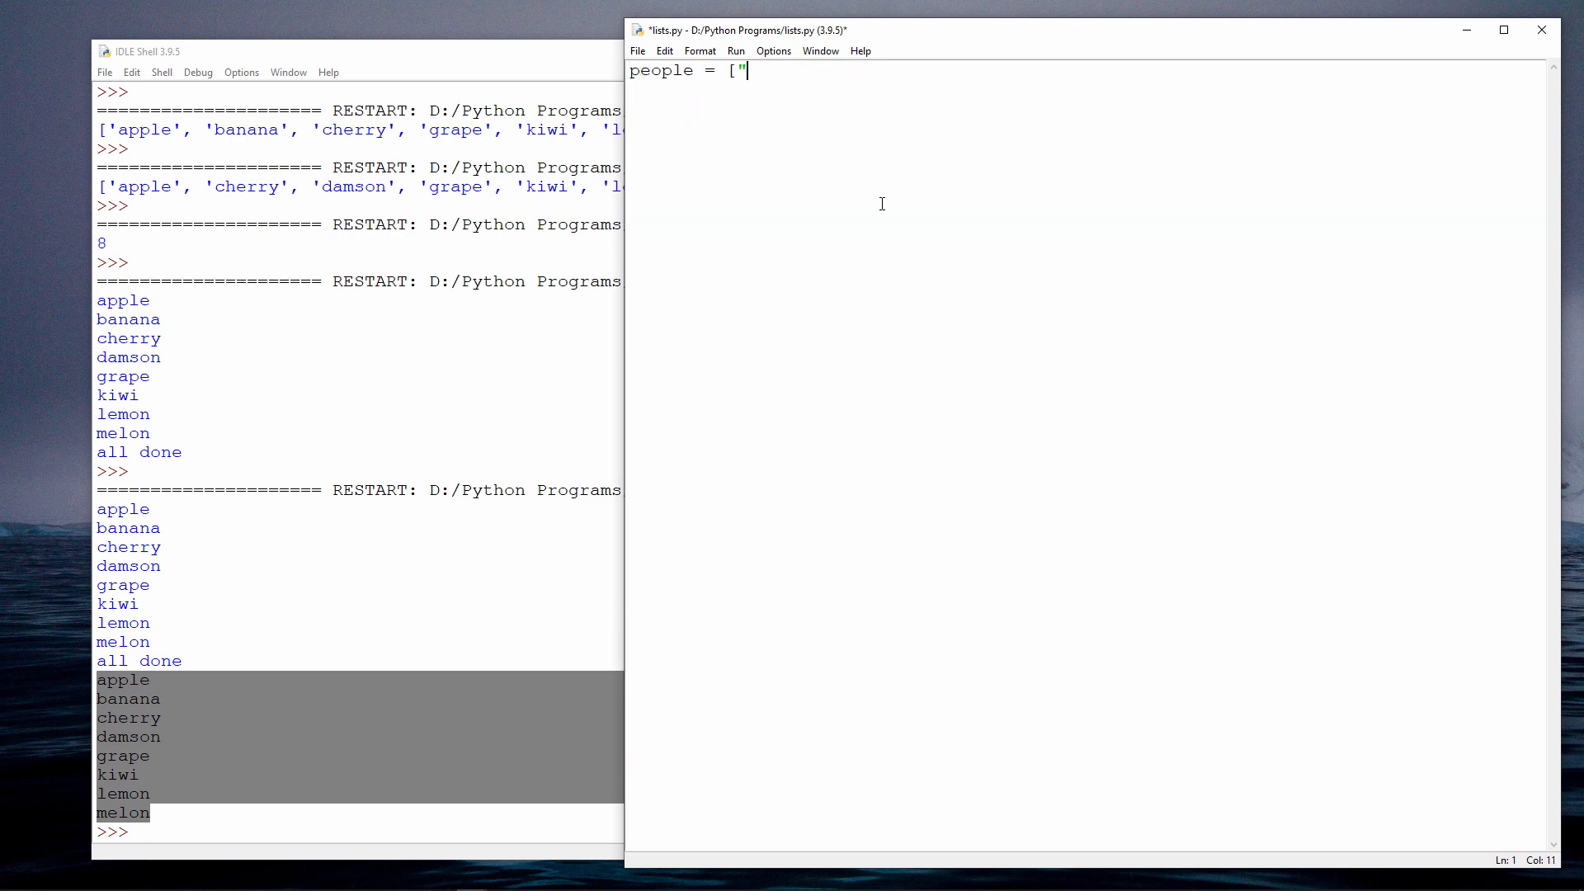
{"action": "type", "text": "Ada\", \"Tim\", \""}
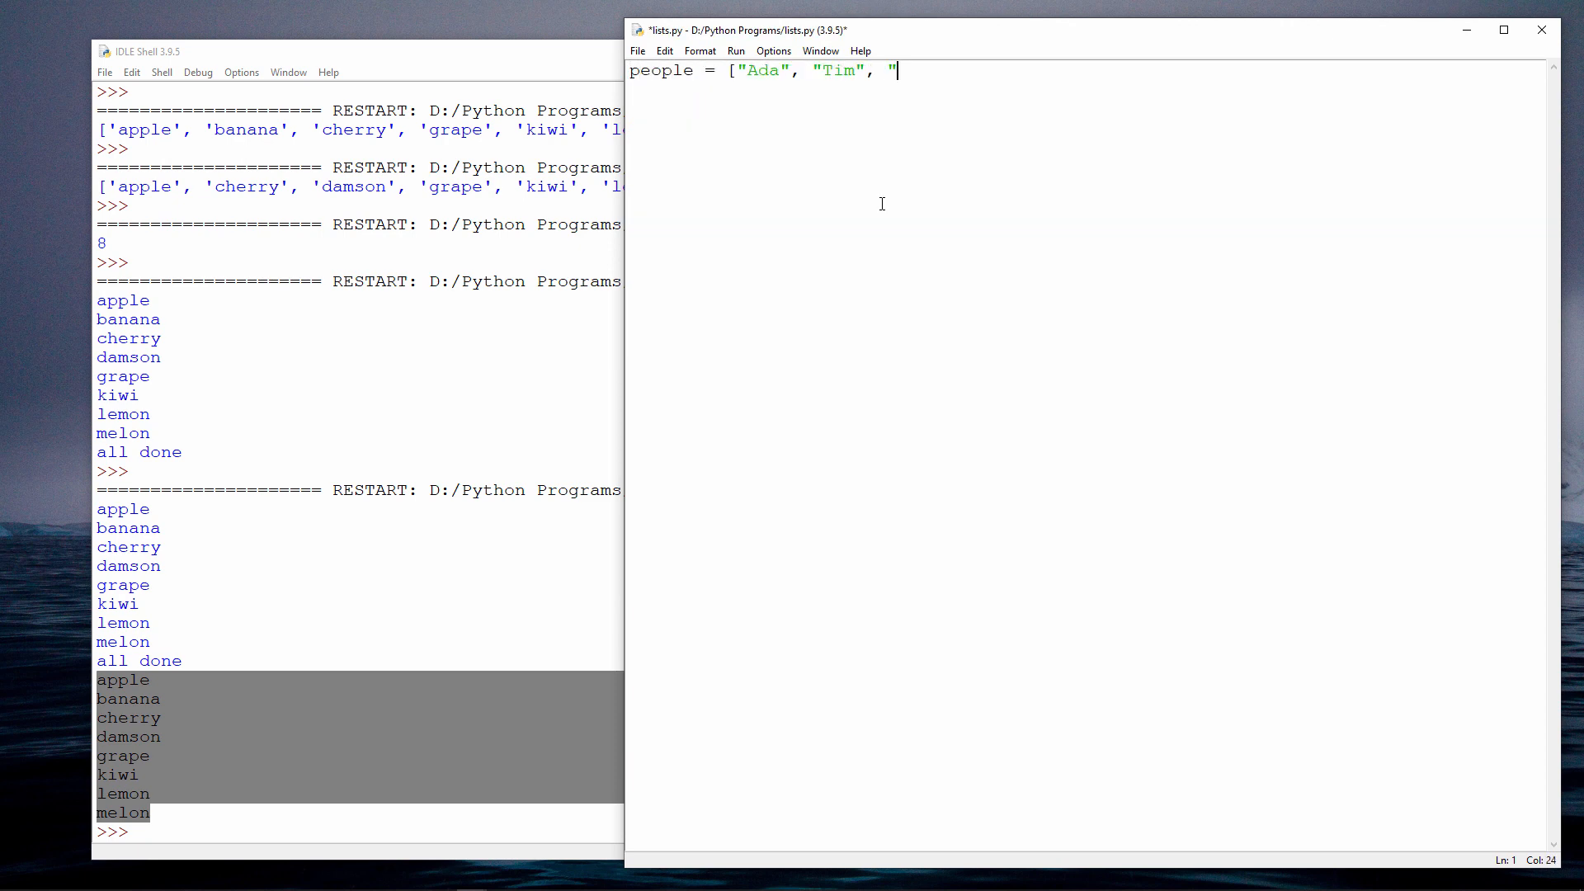
{"action": "type", "text": "\"Charles\", \"Guido\""}
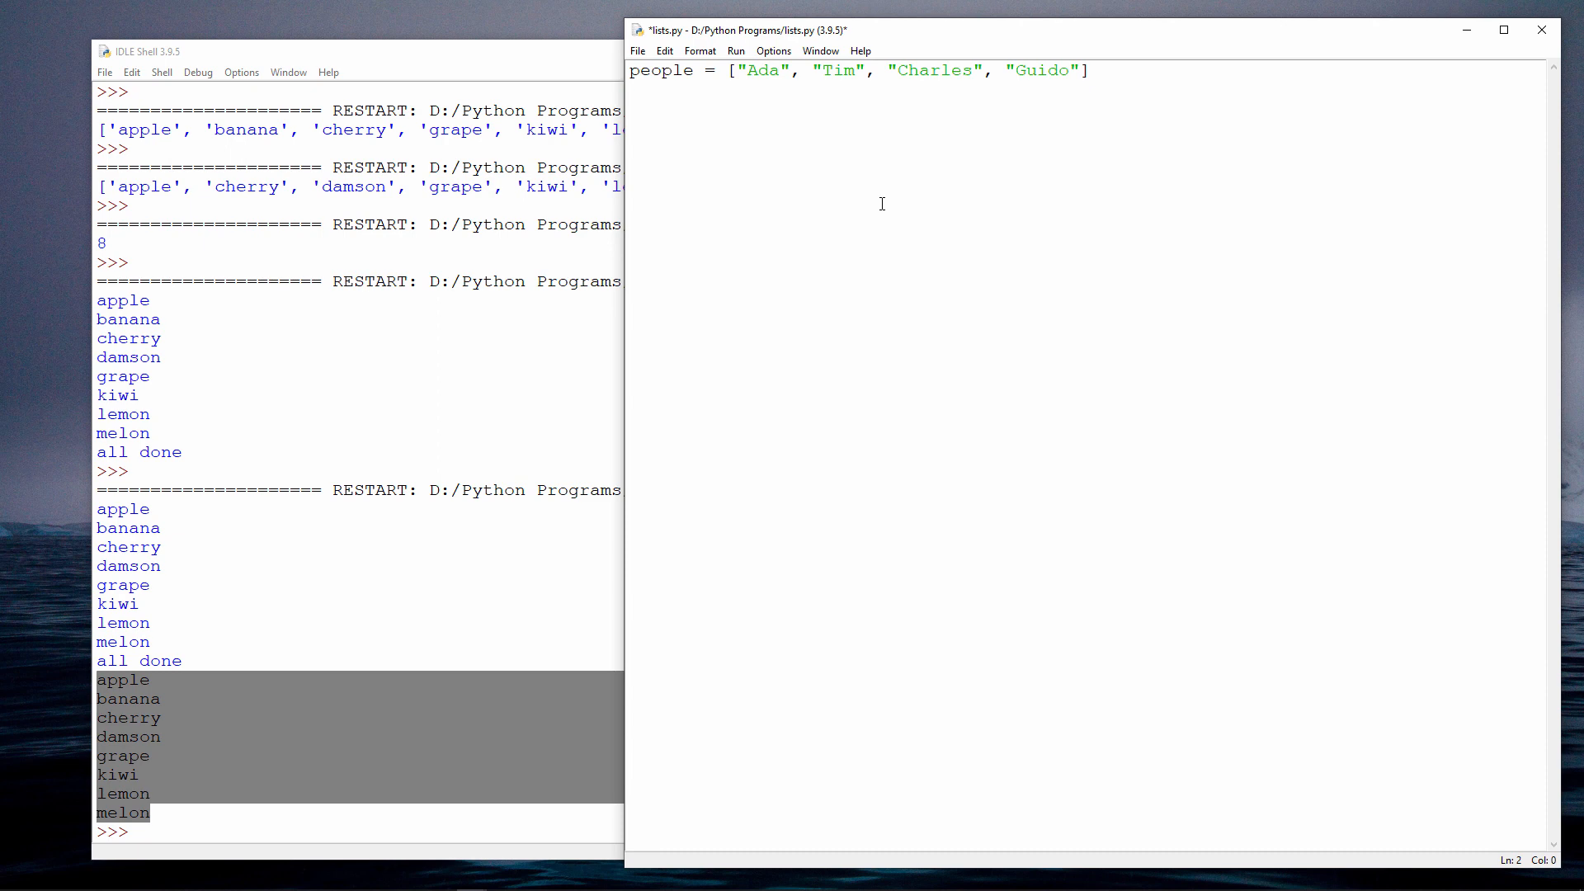
{"action": "type", "text": "print(people)"}
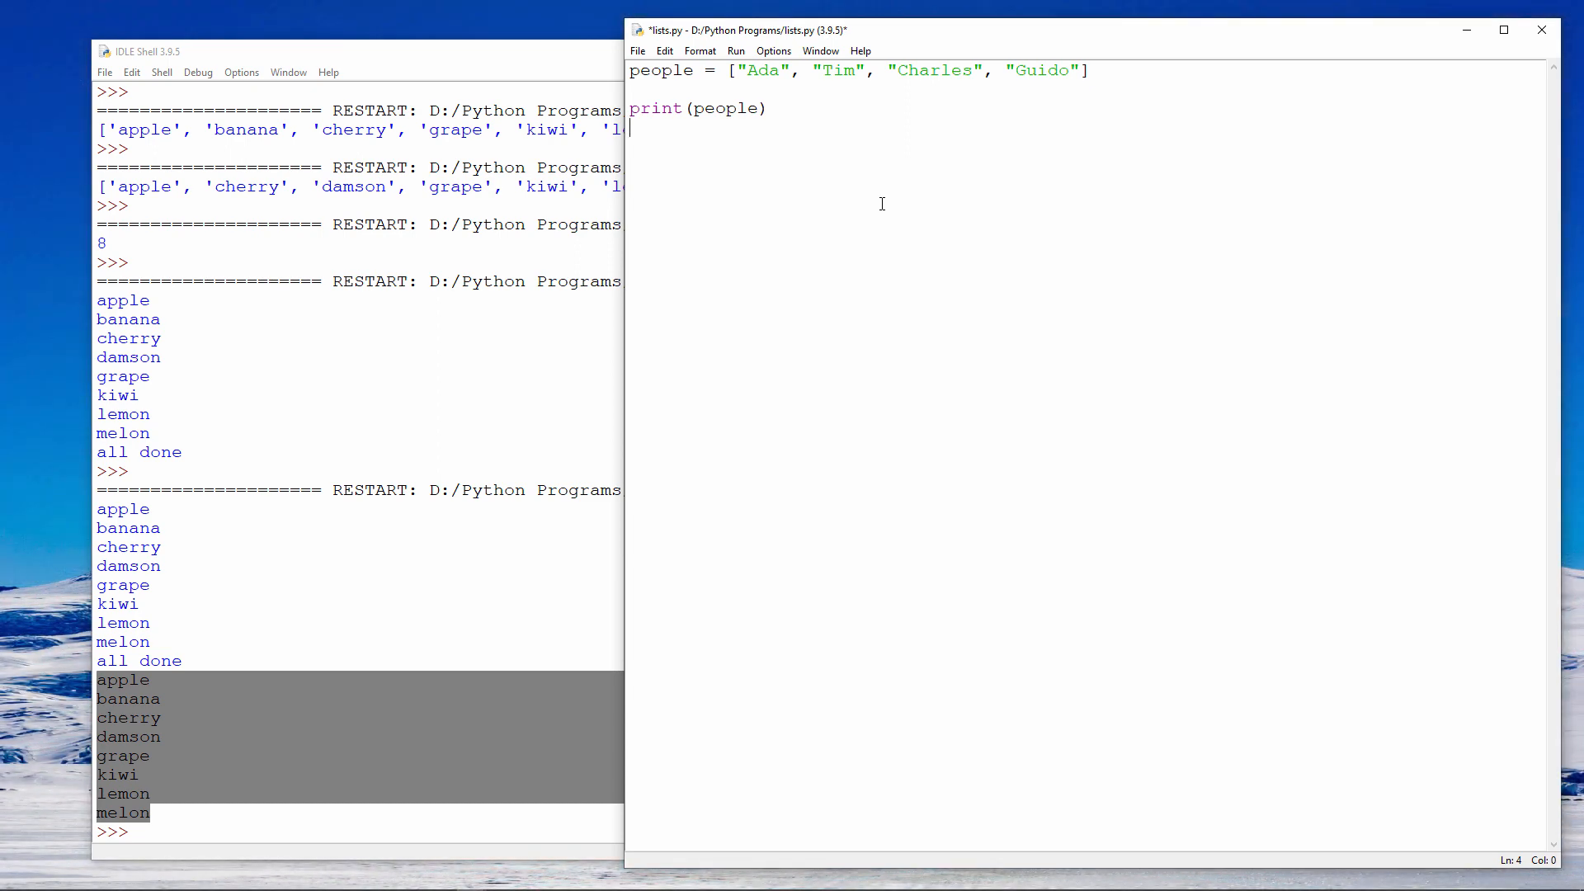
{"action": "type", "text": "people.sort()"}
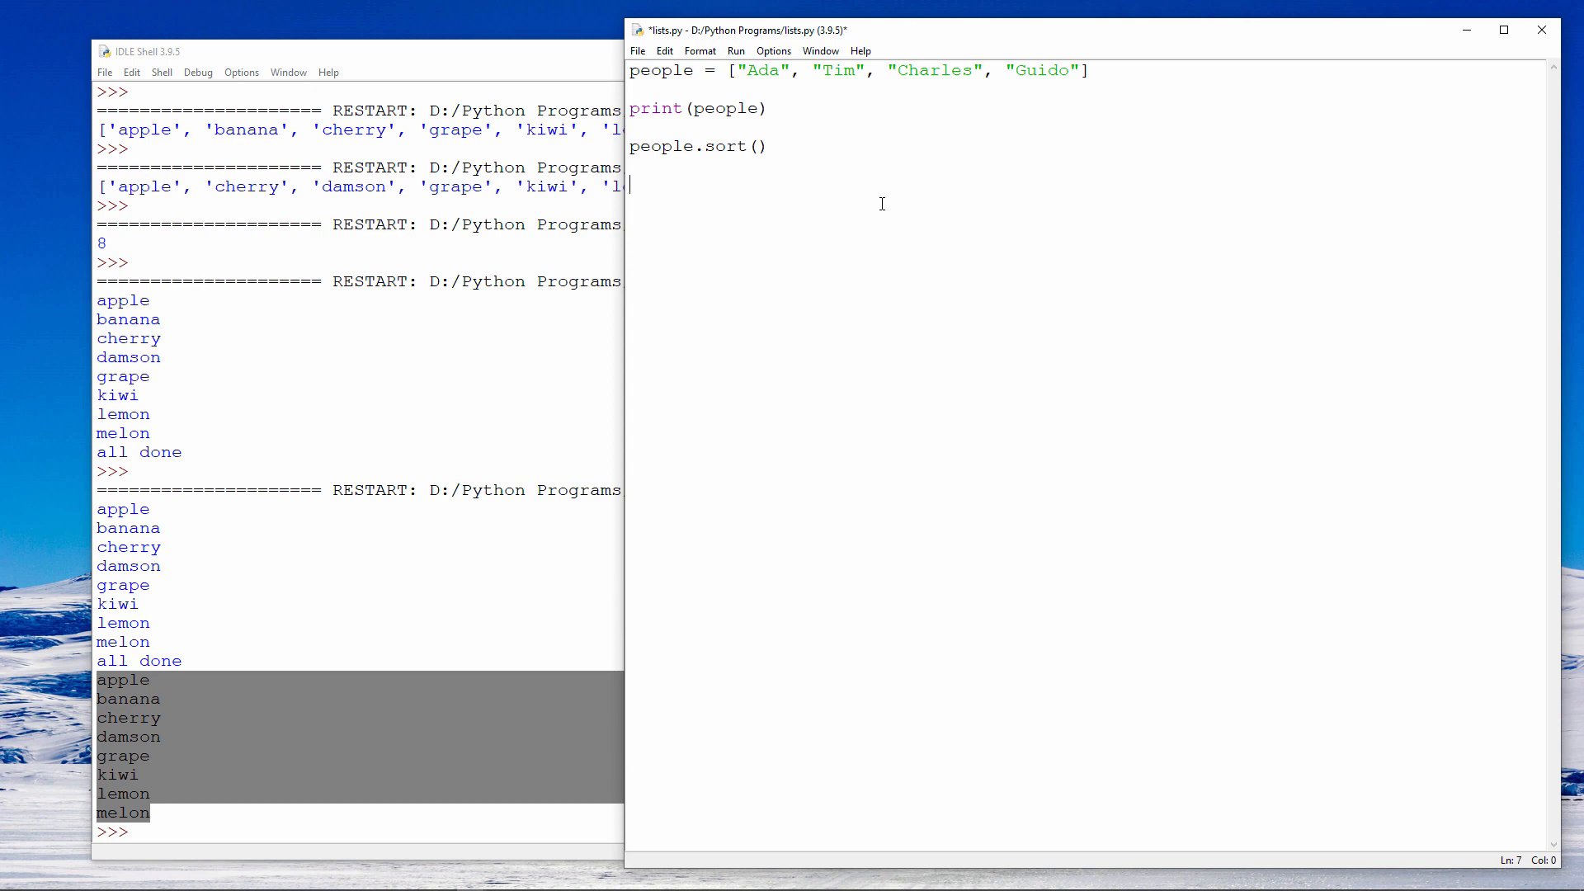
{"action": "type", "text": "print(p"}
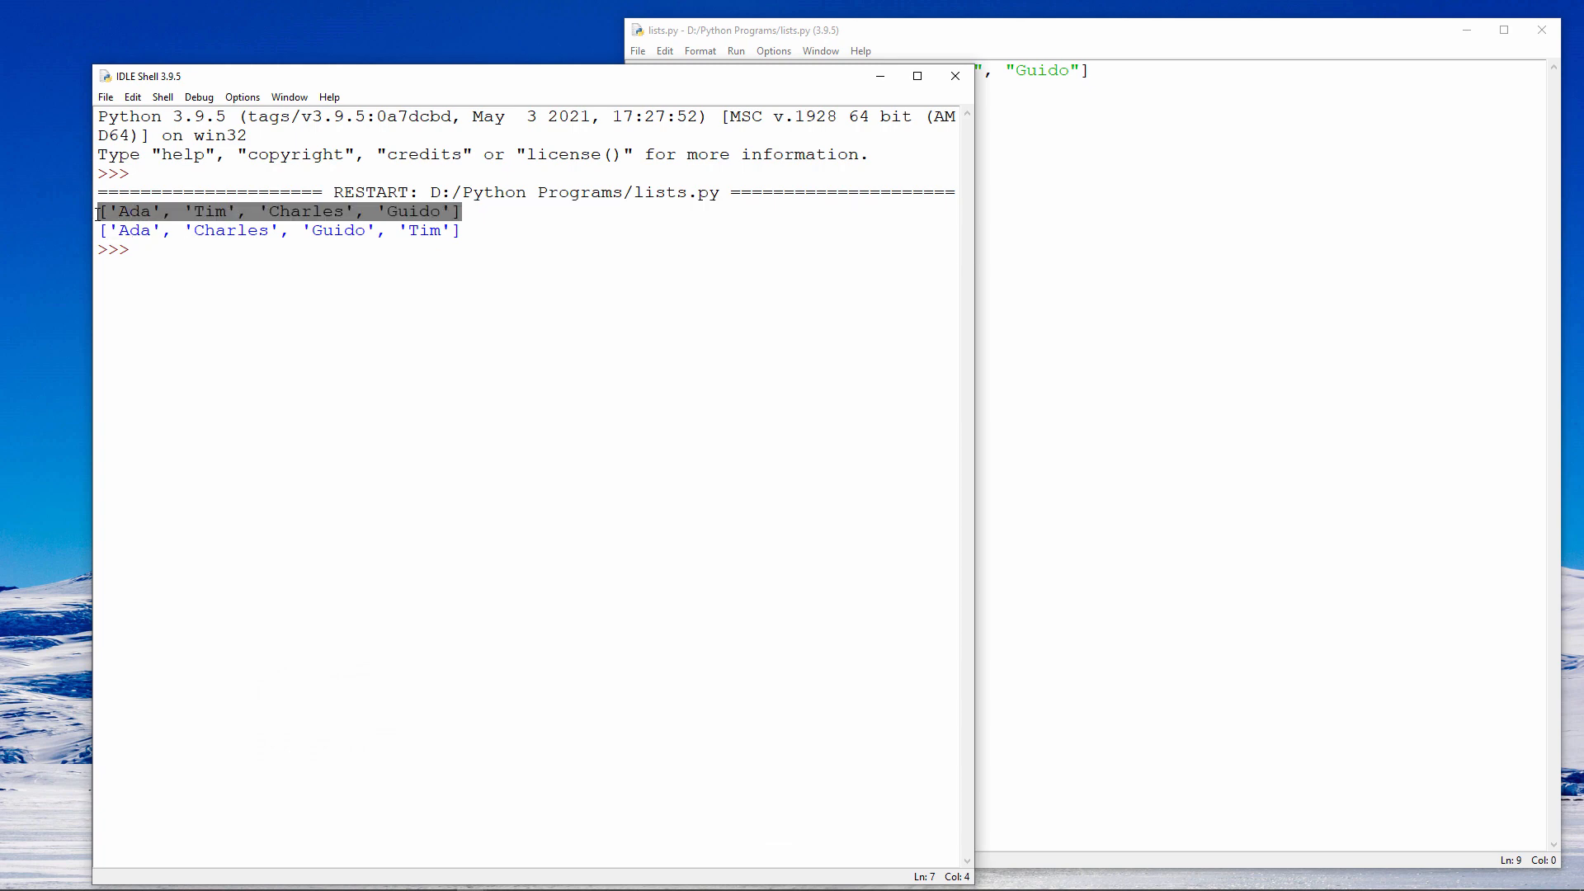
{"action": "mouse_move", "coordinate": [447, 113]}
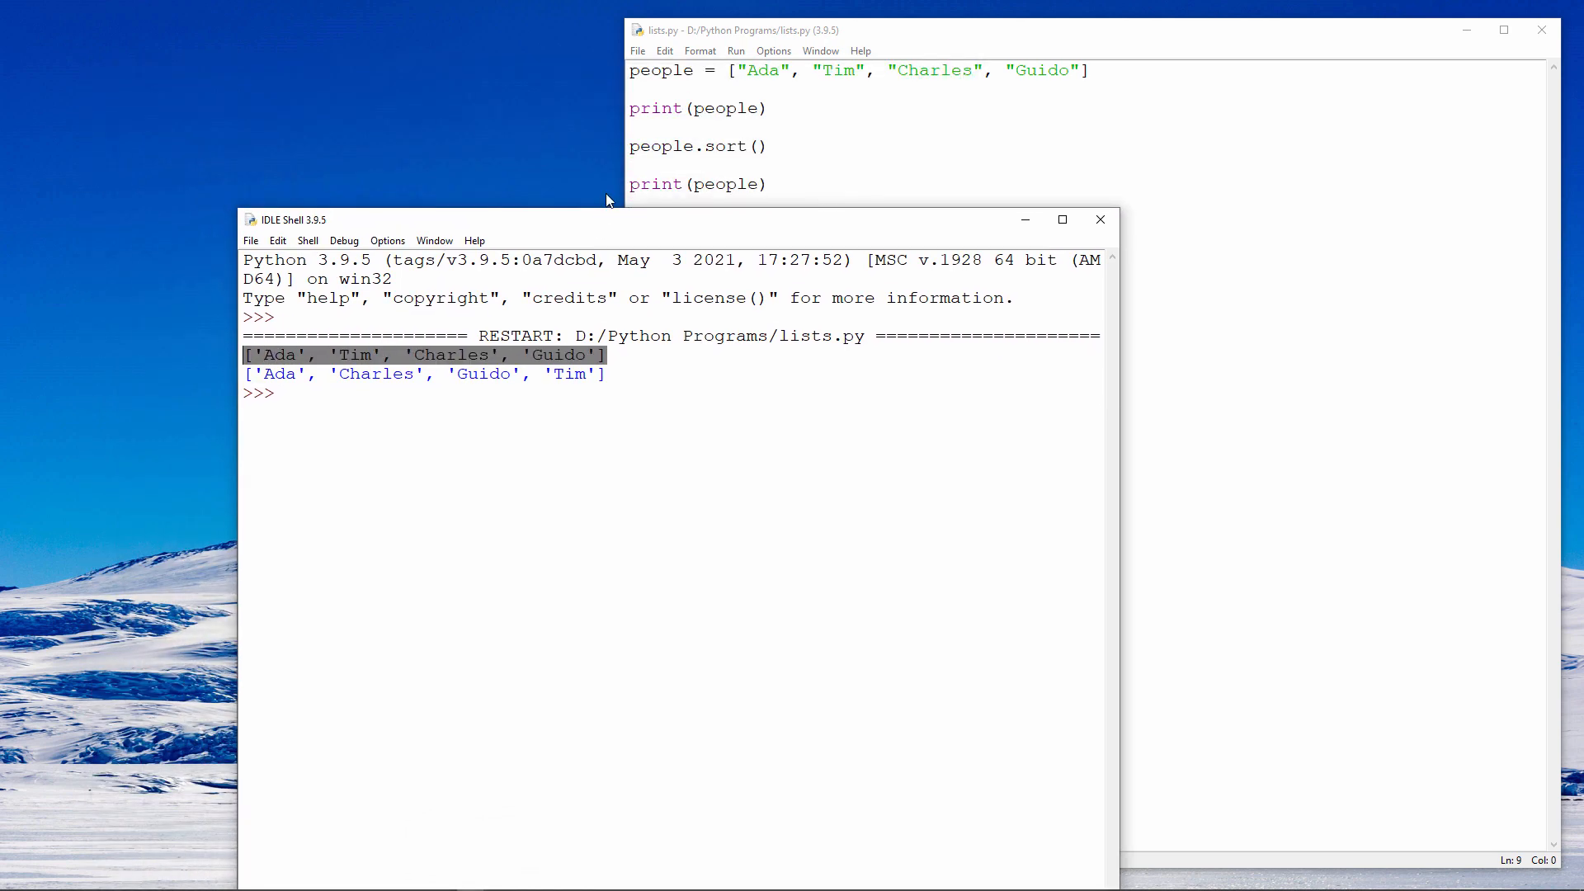
{"action": "mouse_move", "coordinate": [573, 307]}
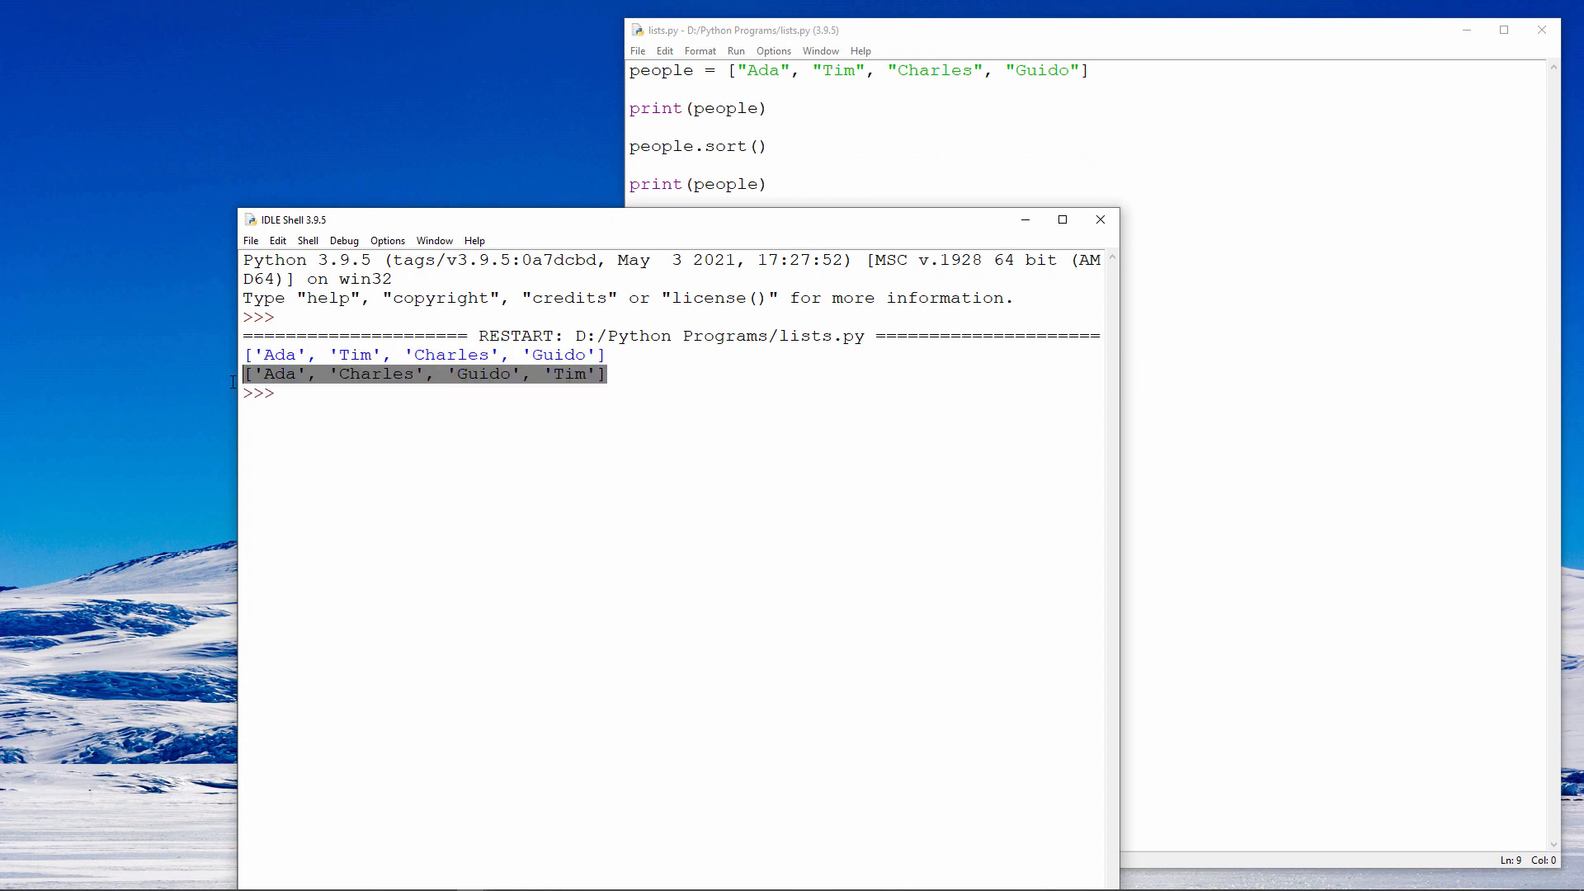
{"action": "mouse_move", "coordinate": [413, 427]}
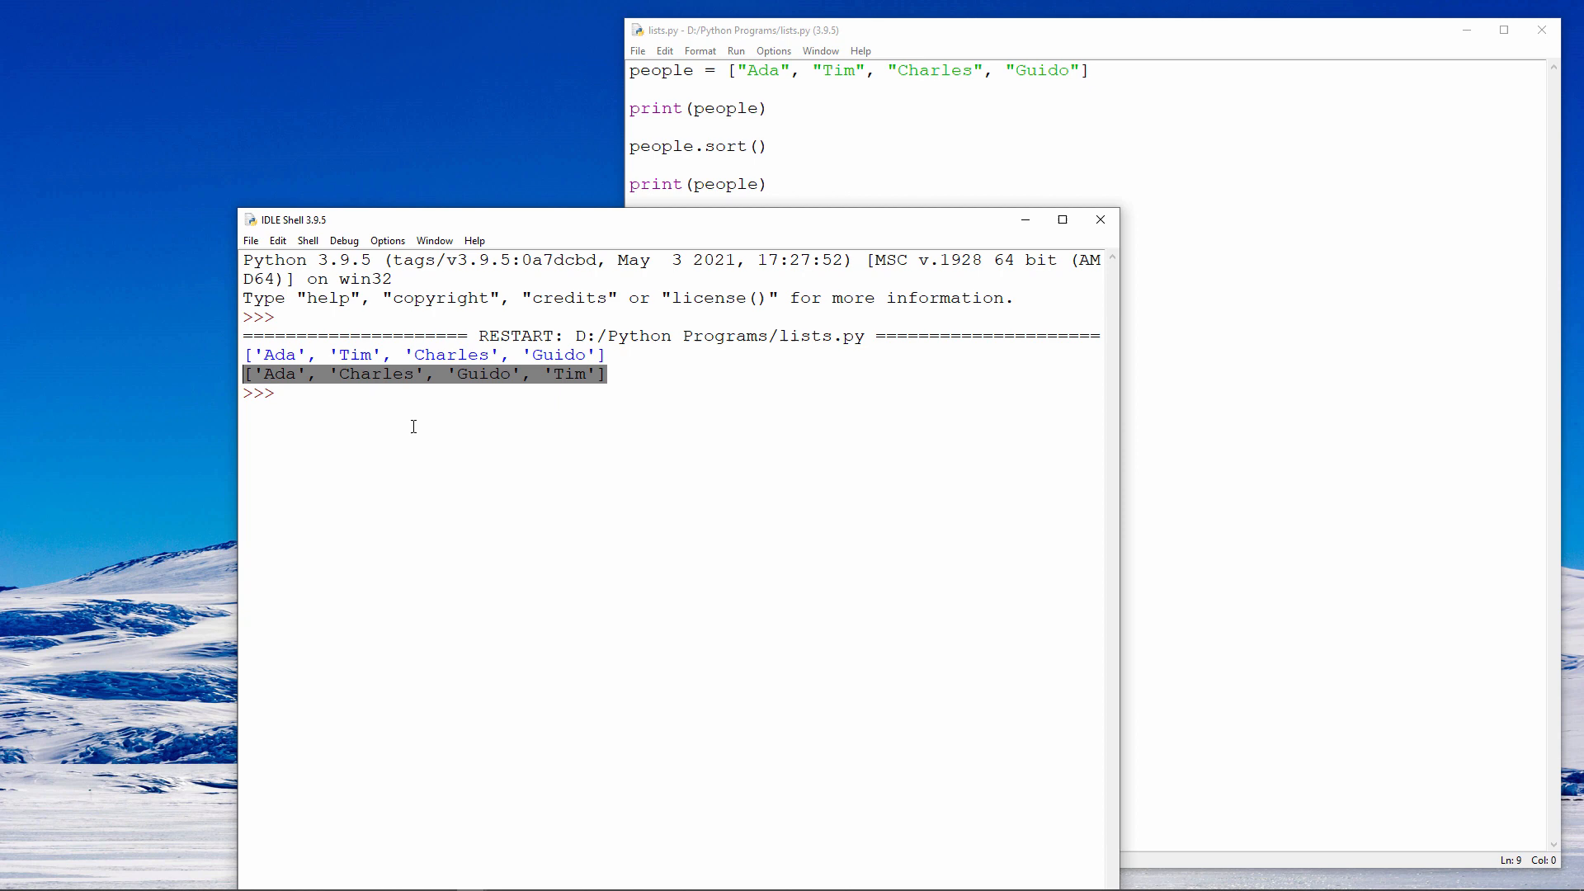
{"action": "mouse_move", "coordinate": [406, 419]}
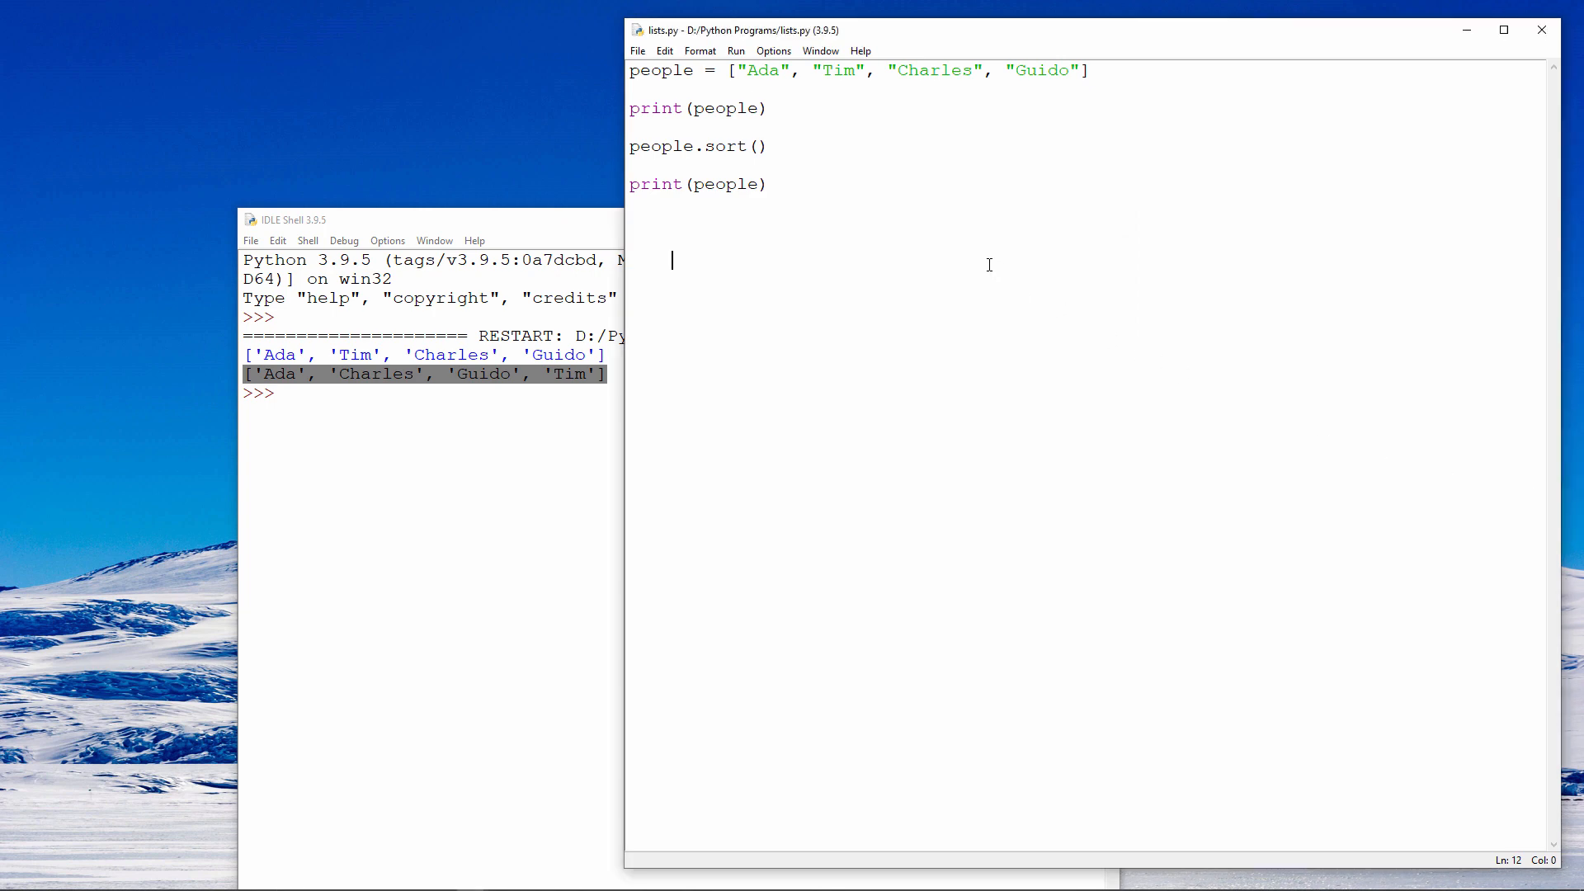
Insert "Ted", "Alan", "Adi" and "Grace" among Ada, Tim, Charles and Guido.
{"action": "type", "text": "\"Ted\","}
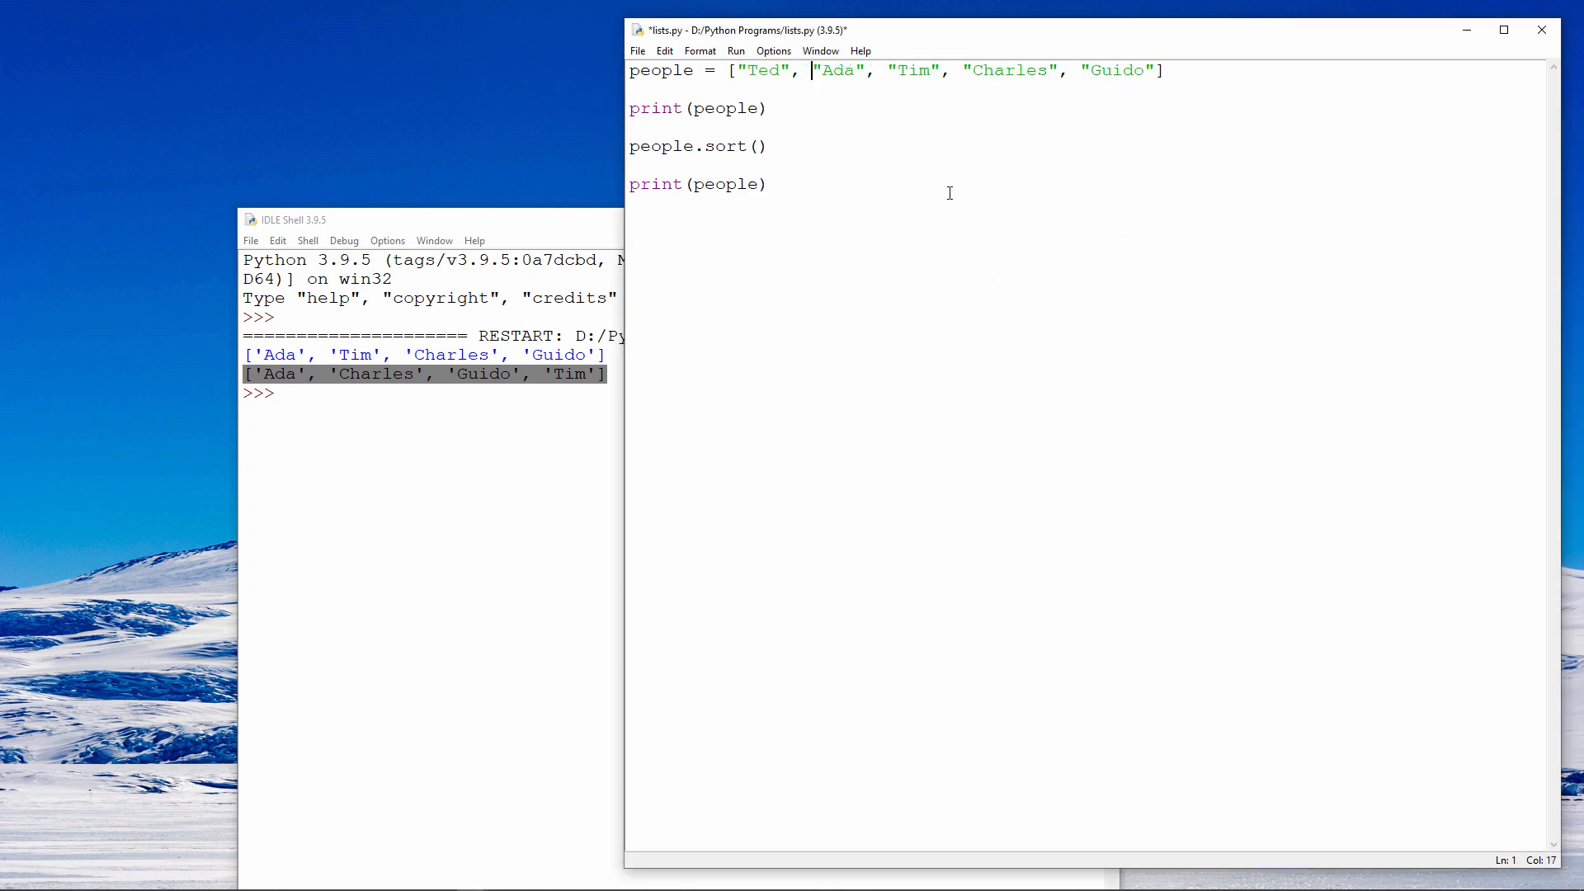
{"action": "mouse_move", "coordinate": [924, 168]}
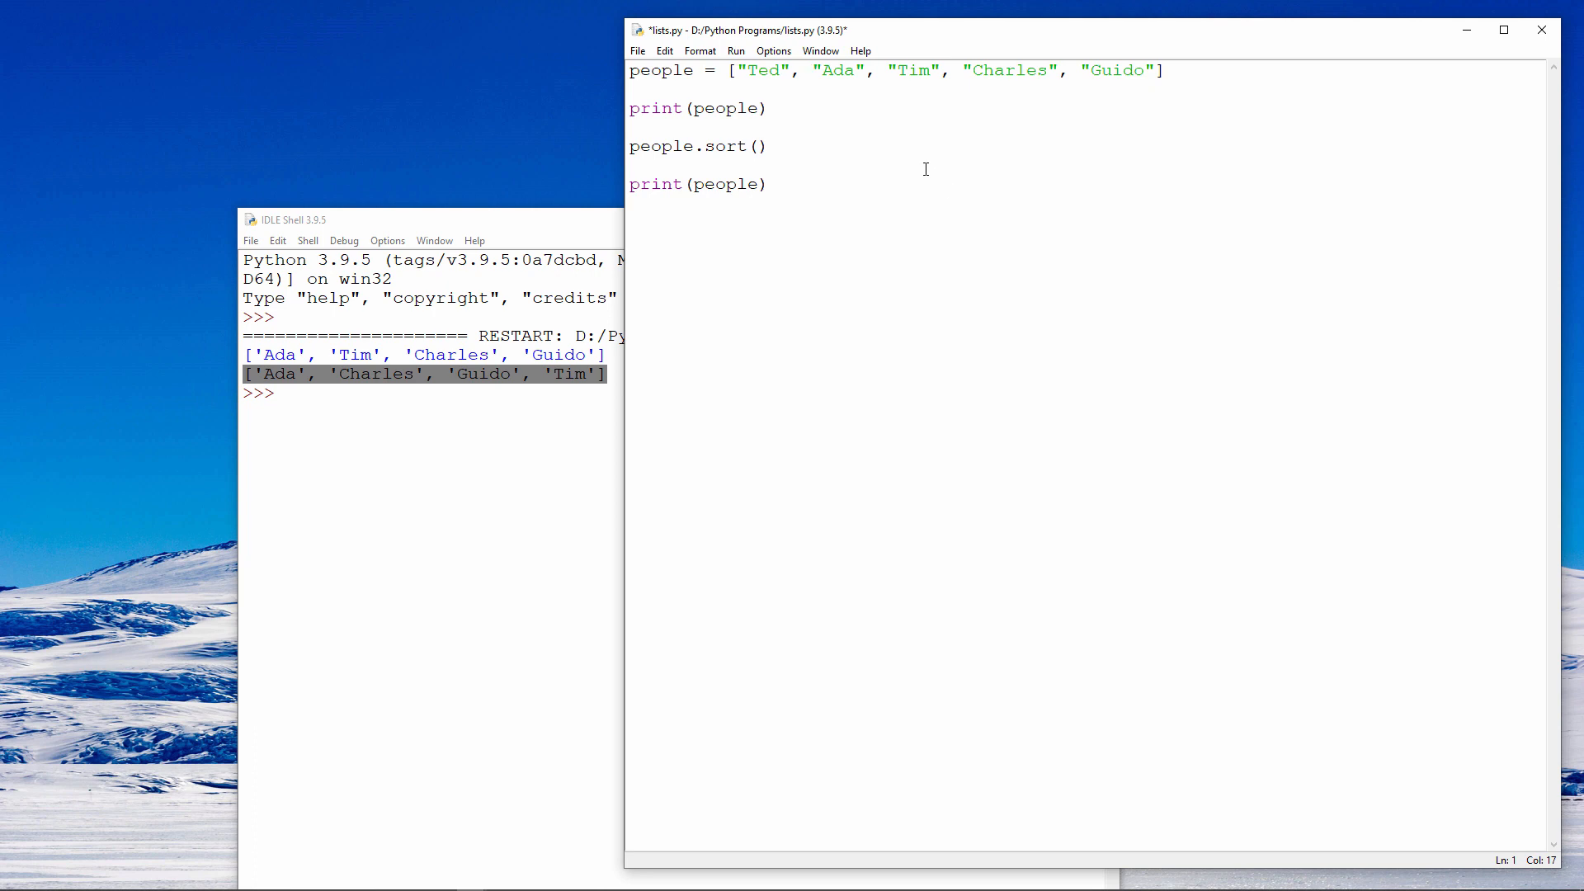
{"action": "double_click", "coordinate": [837, 69]}
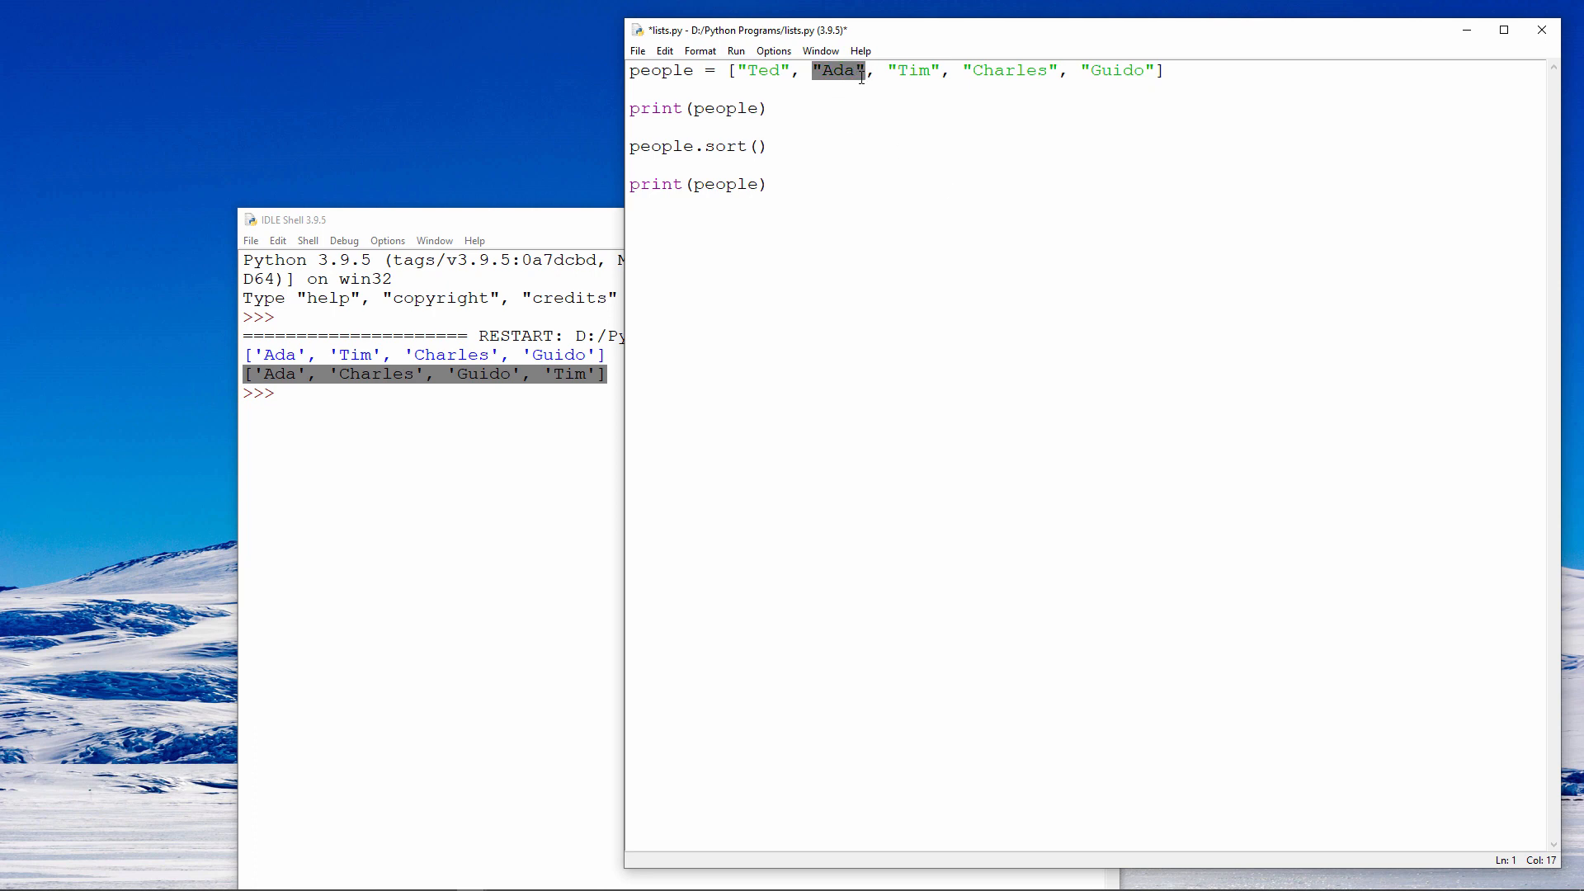
{"action": "double_click", "coordinate": [910, 69]}
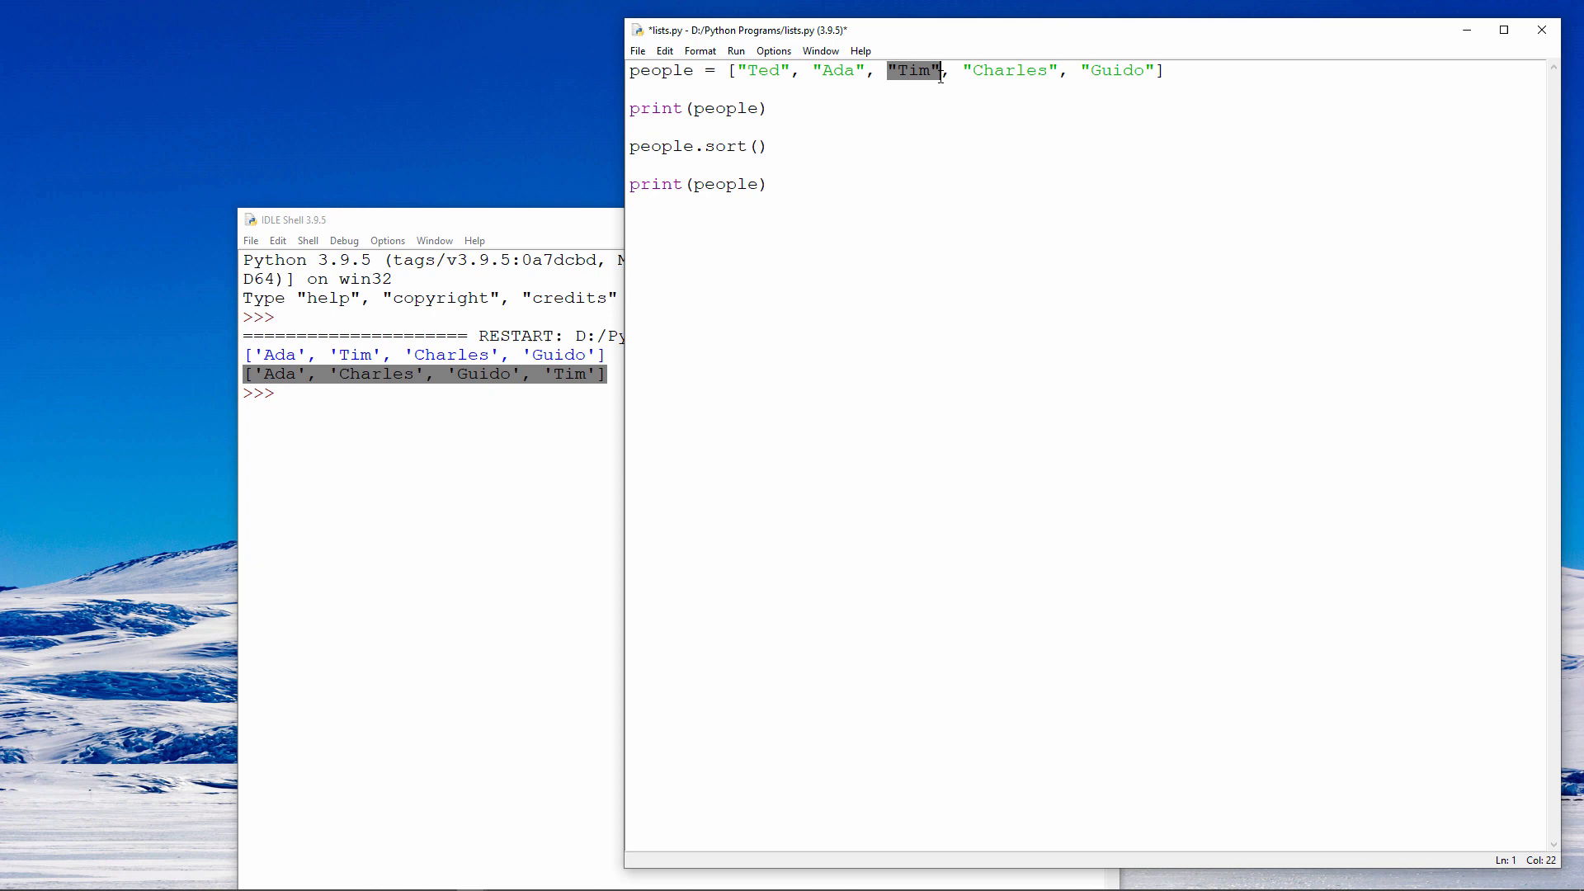
{"action": "left_click", "coordinate": [980, 115]}
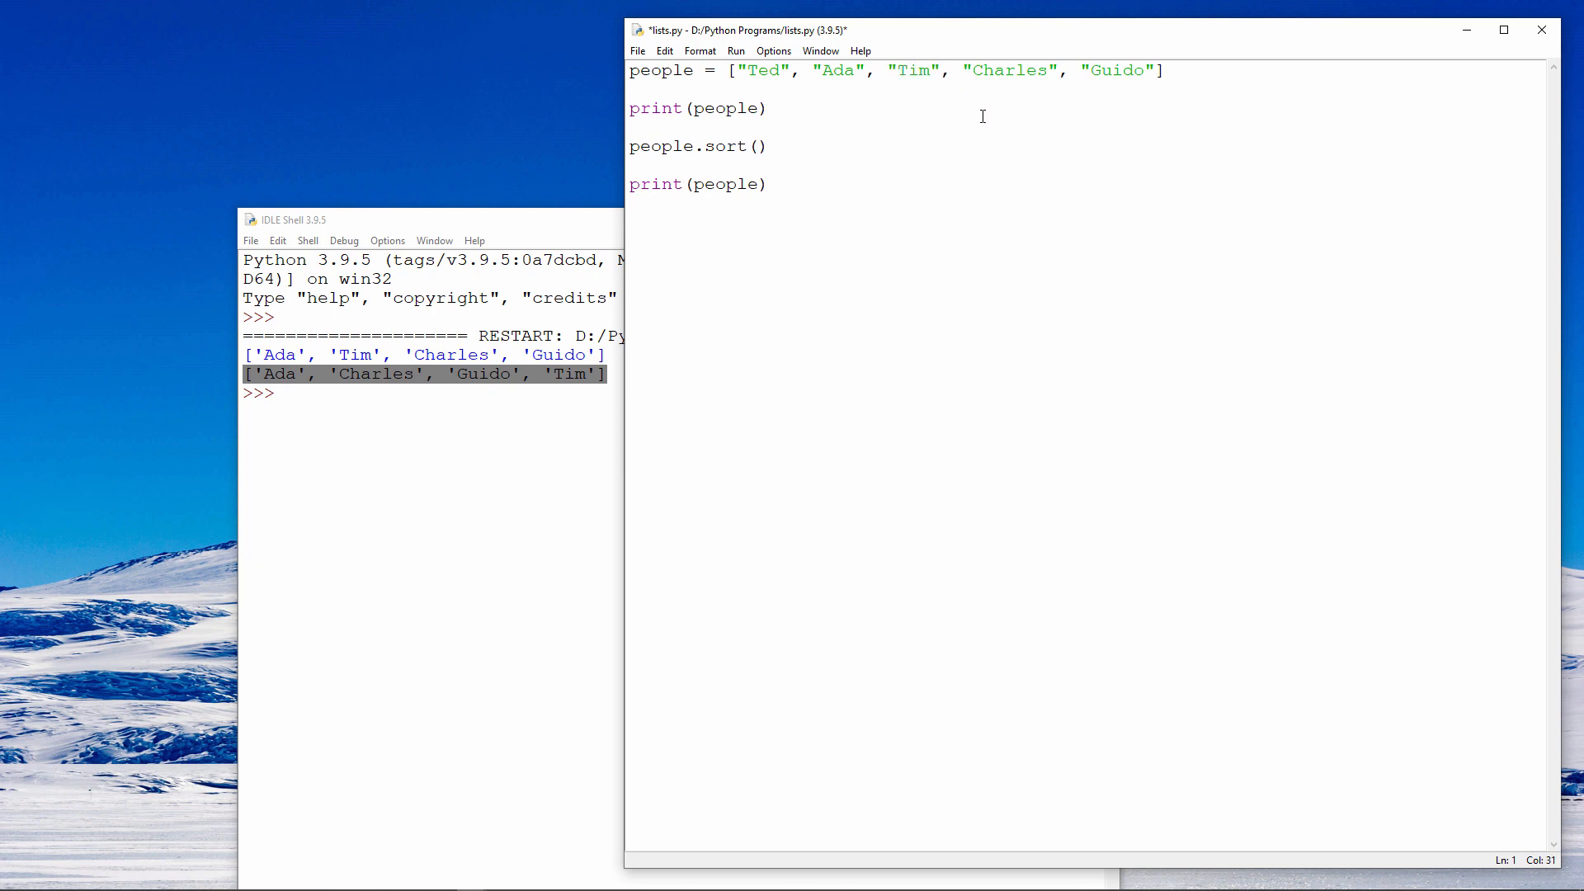
{"action": "type", "text": "\"Alan\""}
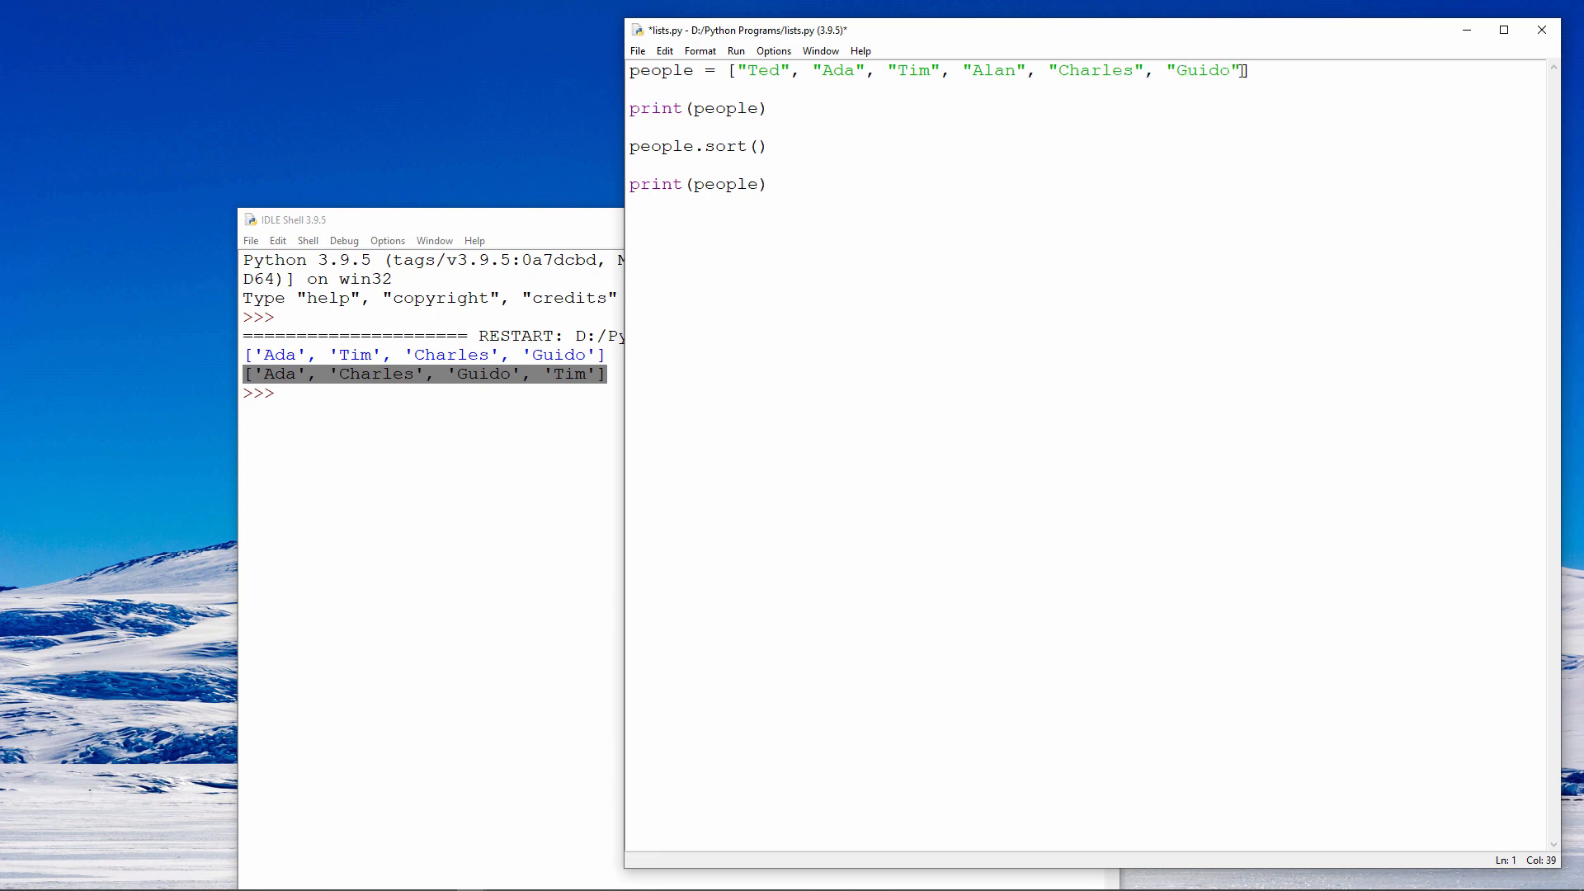
{"action": "type", "text": ", \"Adi\""}
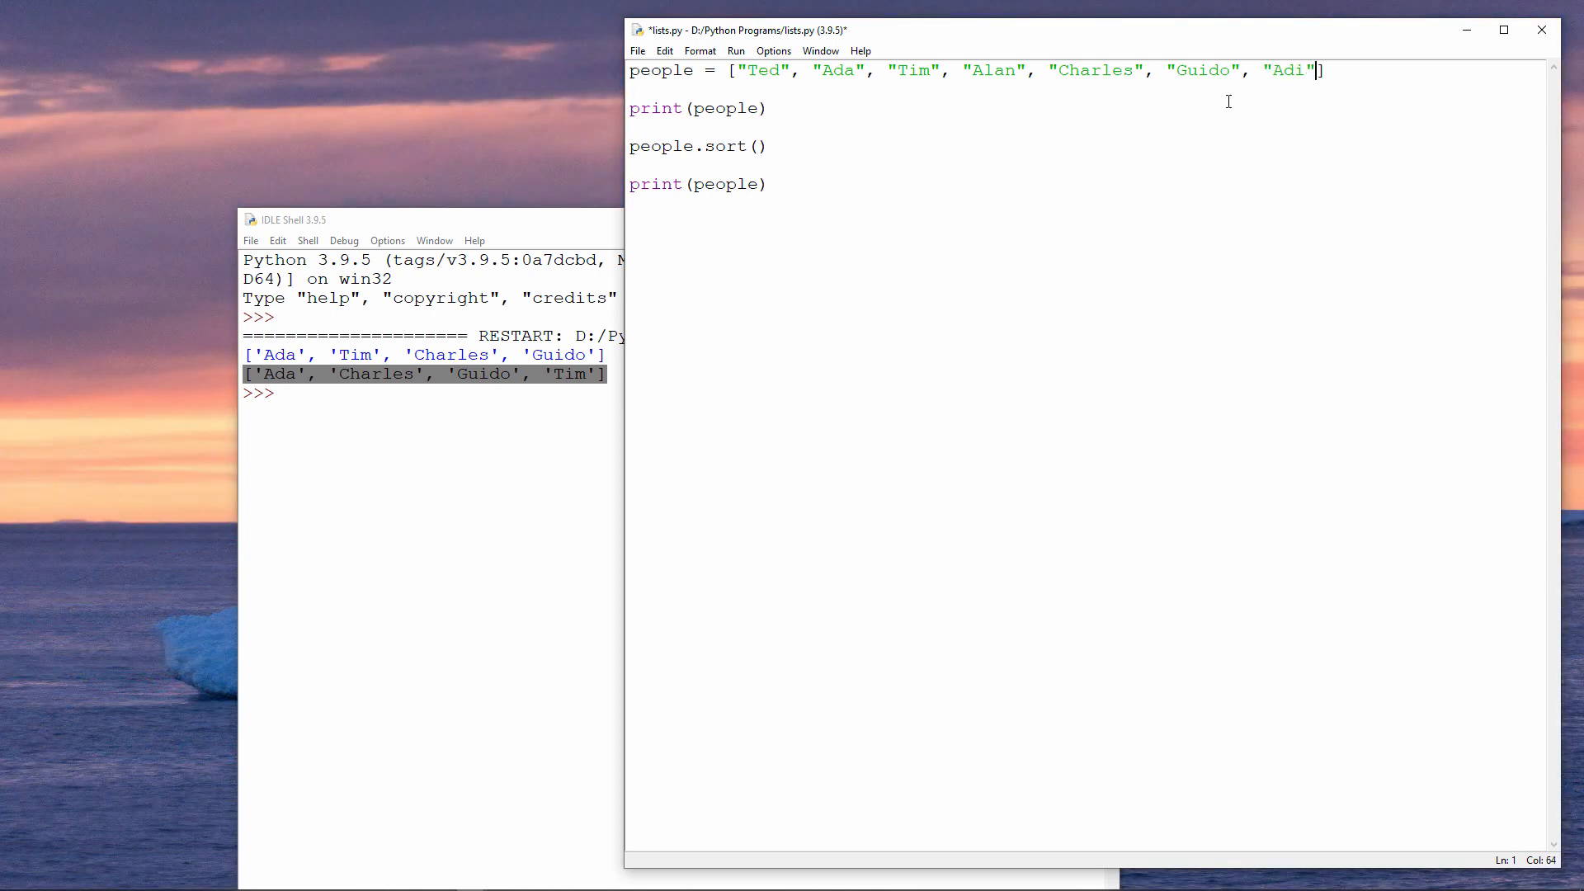
{"action": "type", "text": ", \"Grace\""}
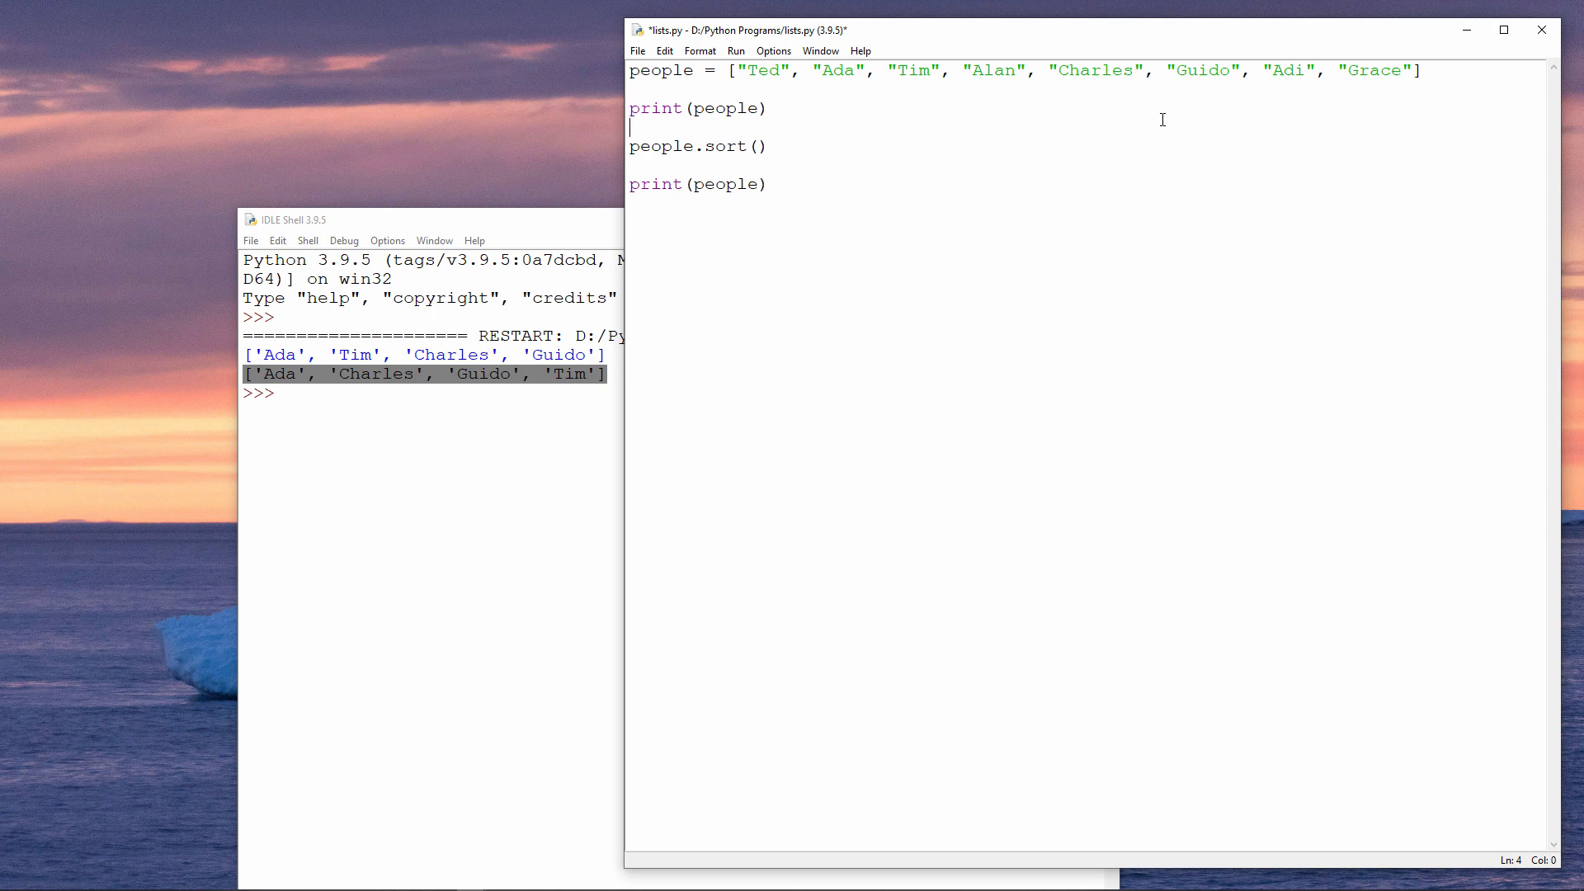
{"action": "mouse_move", "coordinate": [837, 111]}
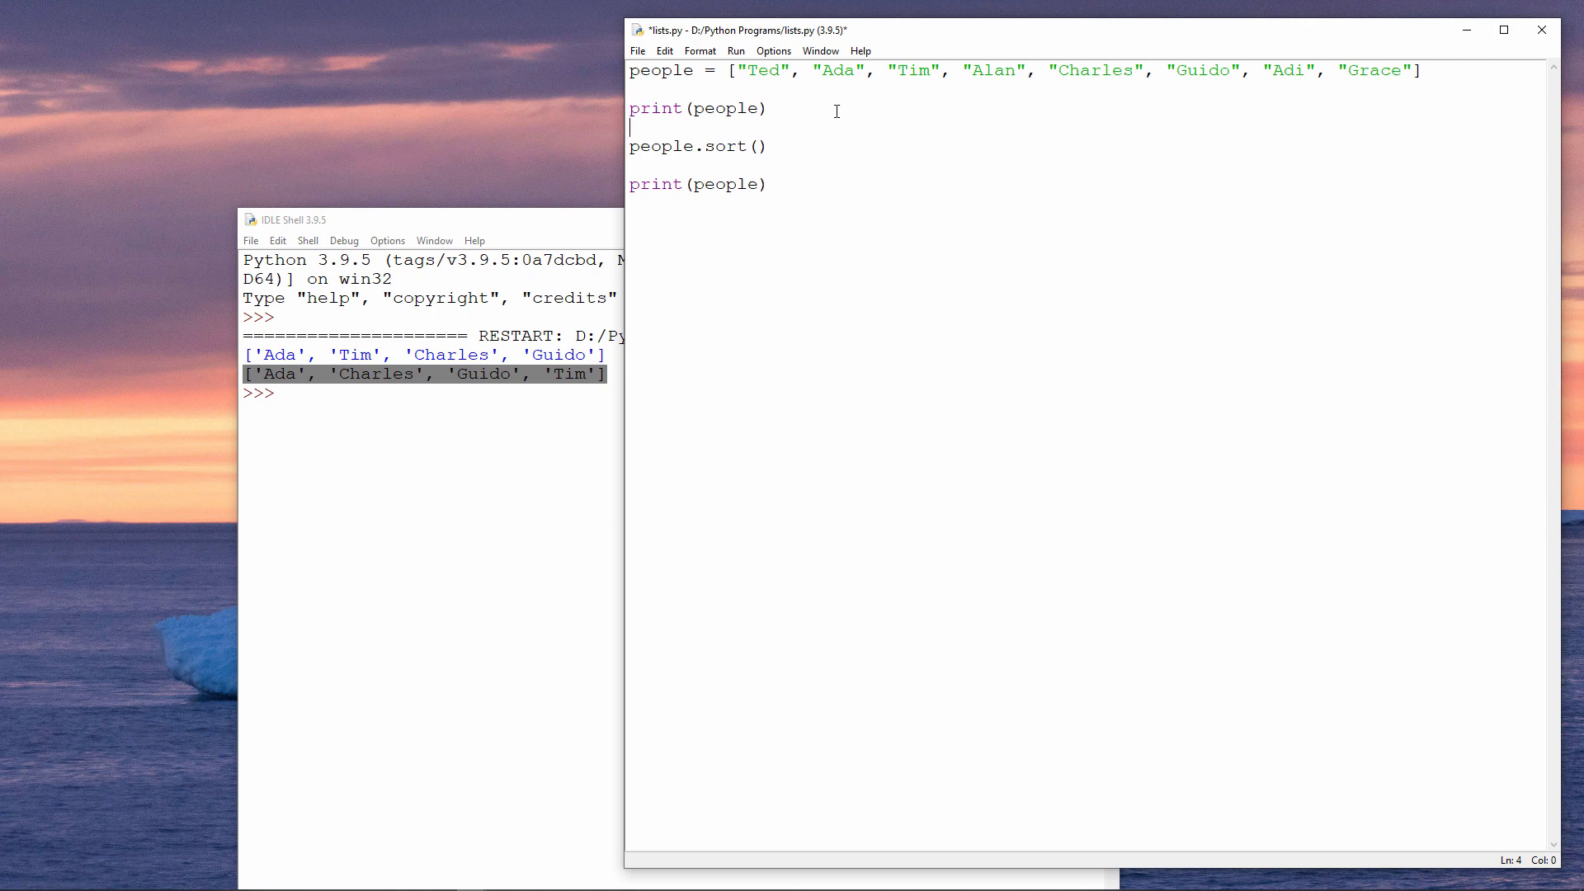
Pass reverse = True inside people.sort() for a descending sort.
{"action": "type", "text": "reverse ="}
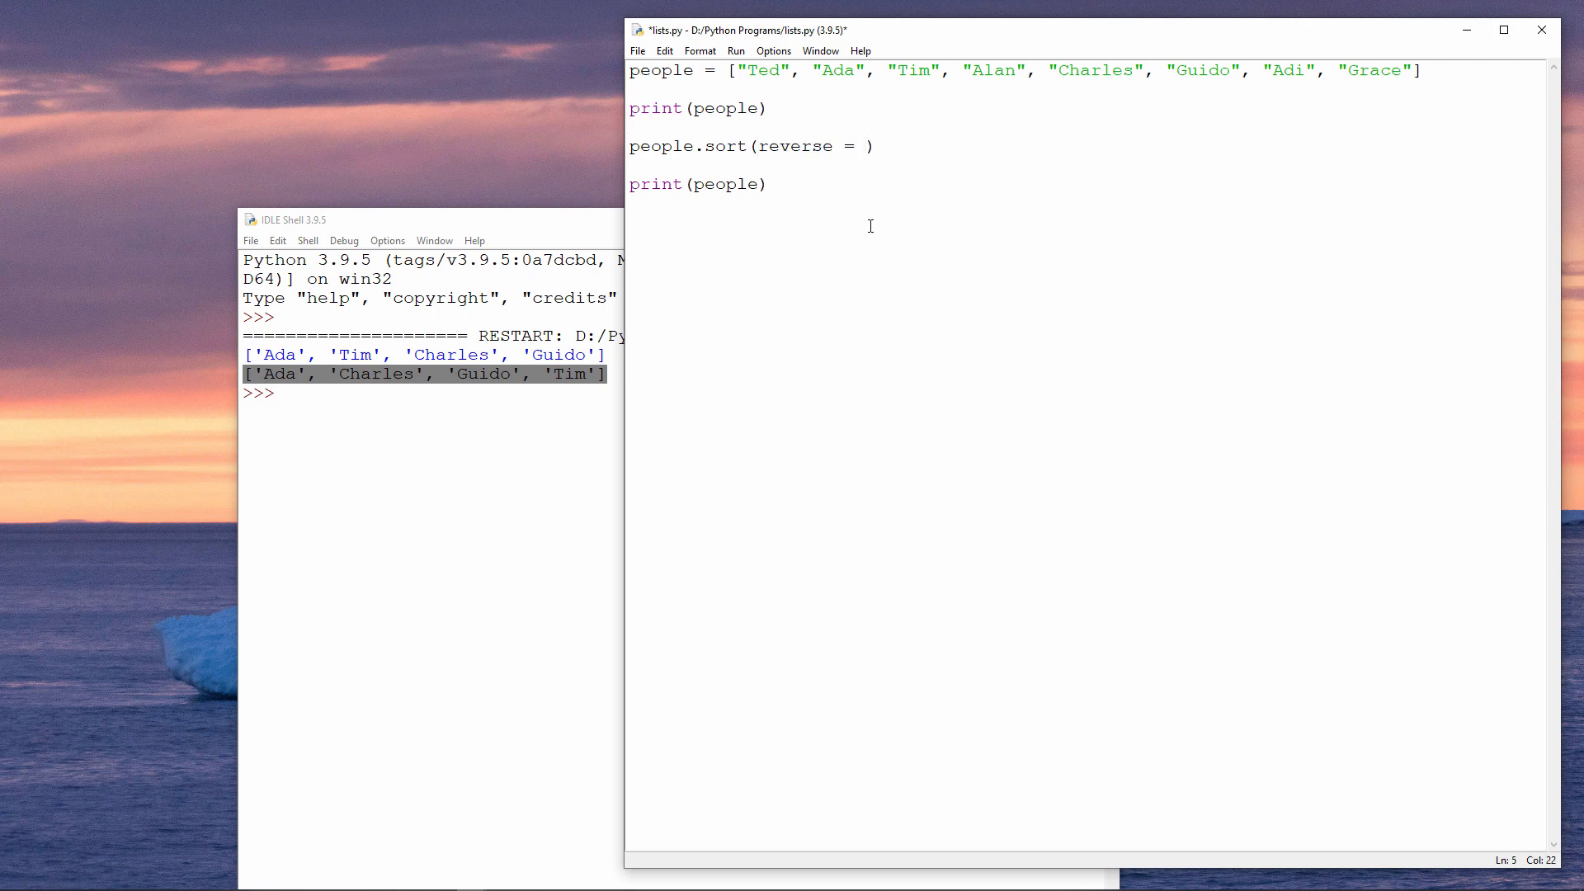
{"action": "type", "text": "True"}
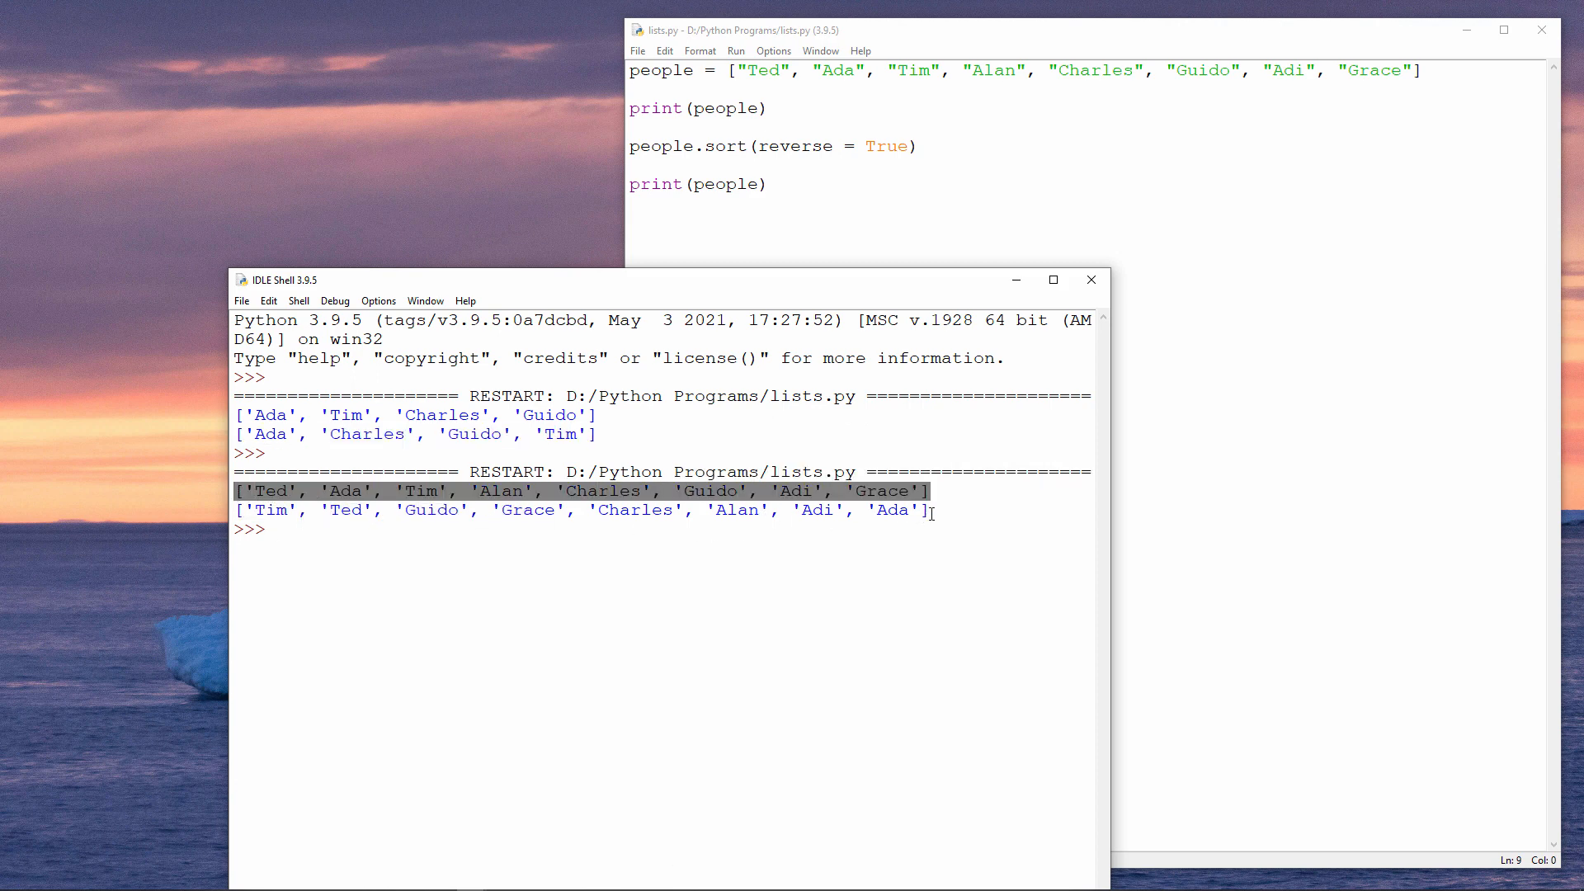
Highlight the reverse-sorted shell output and select the name Adi in it.
{"action": "left_click", "coordinate": [293, 528]}
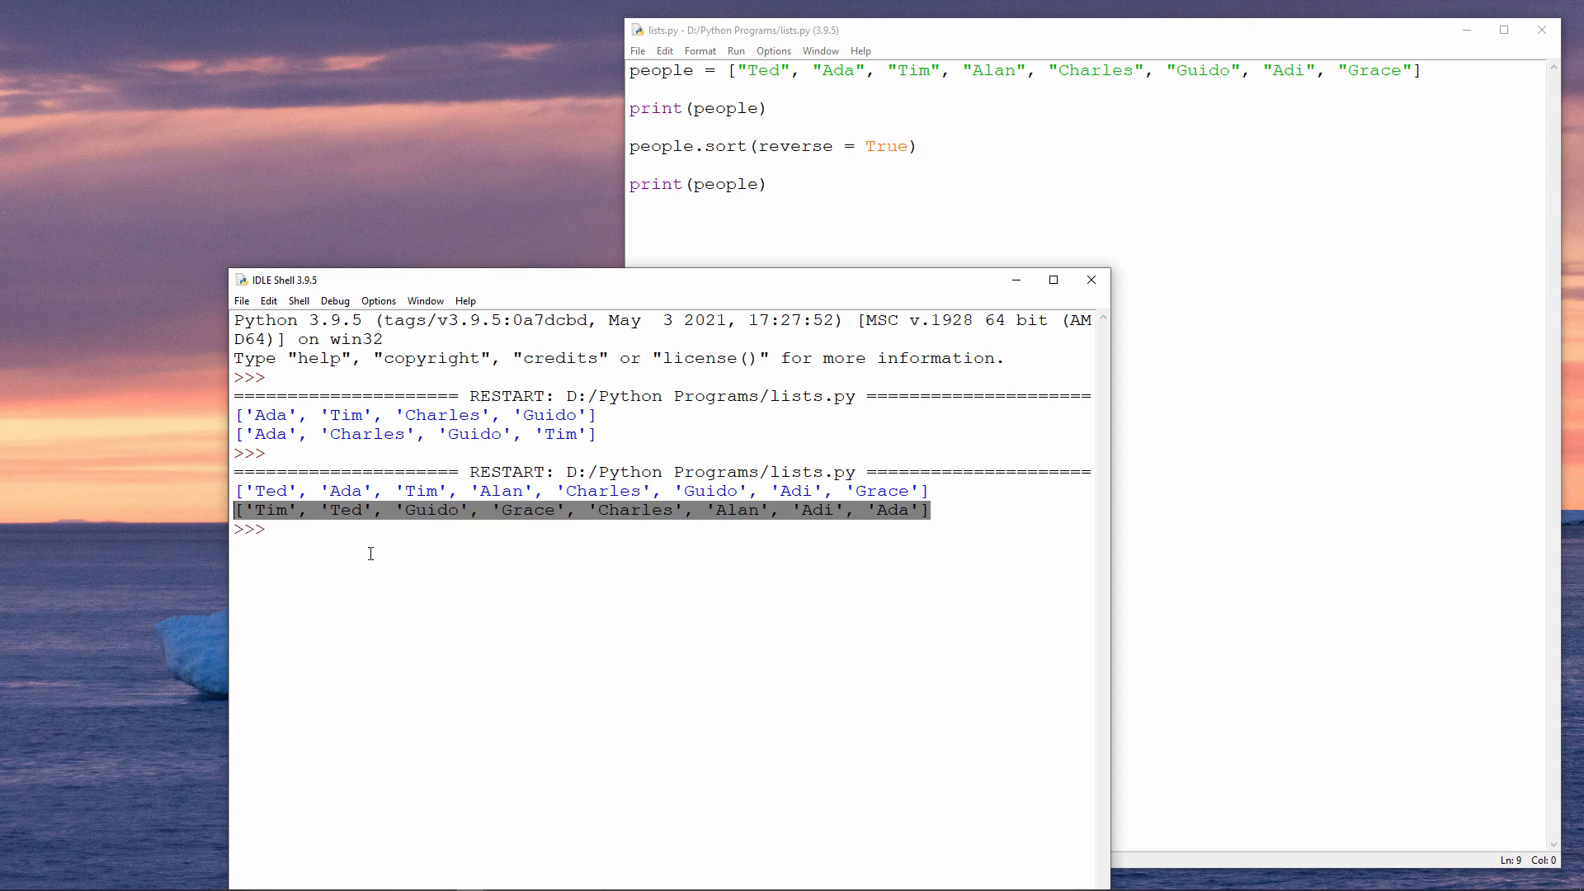
{"action": "mouse_move", "coordinate": [761, 525]}
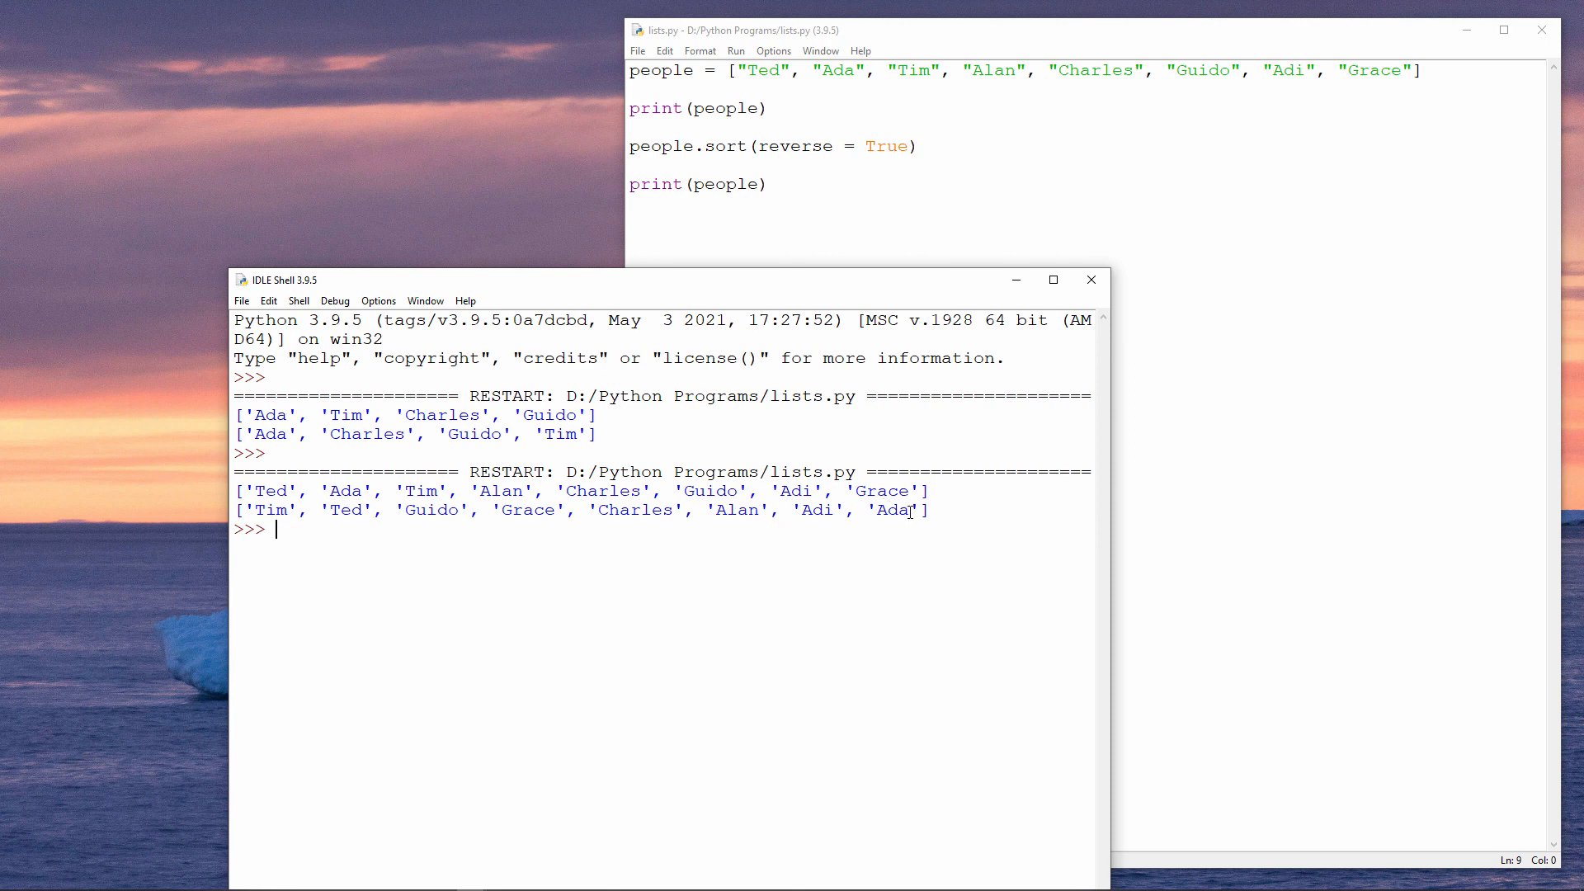
{"action": "double_click", "coordinate": [891, 509]}
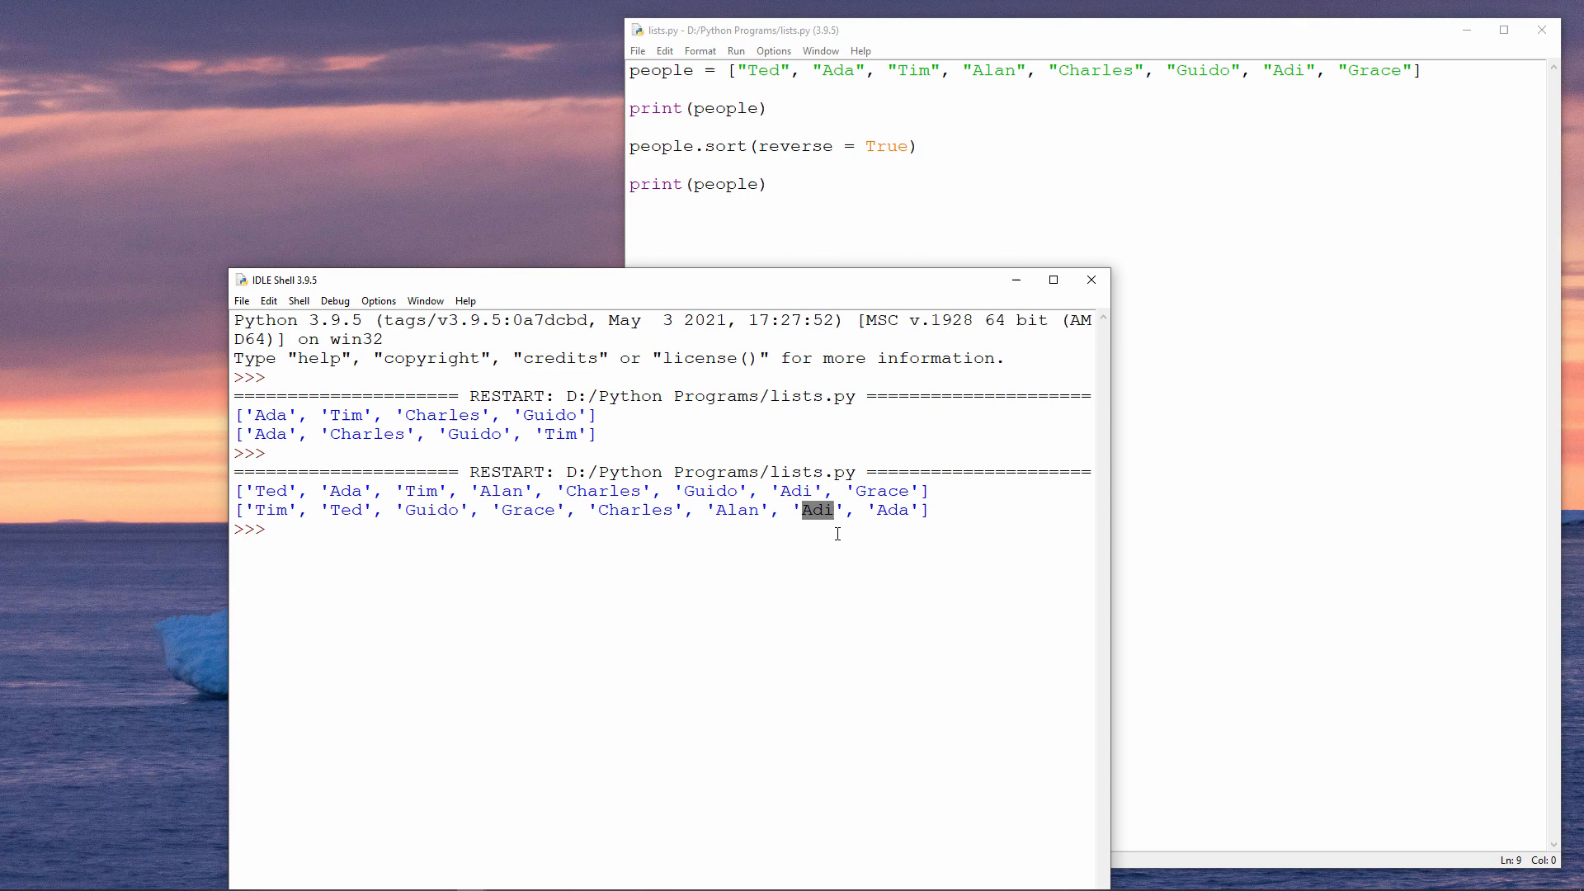
{"action": "mouse_move", "coordinate": [840, 532]}
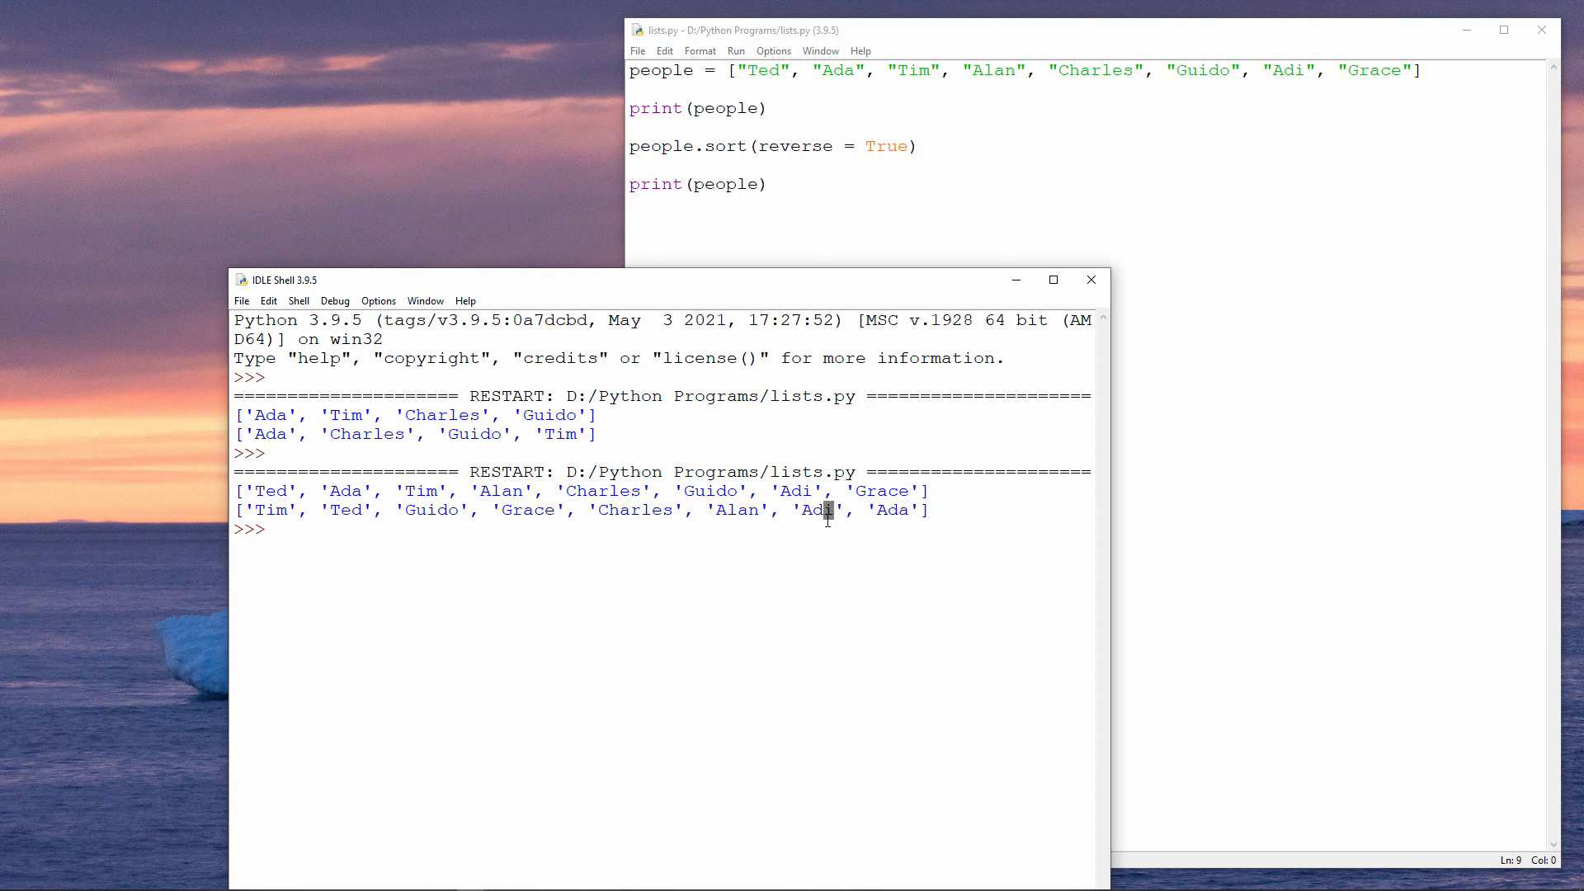
{"action": "mouse_move", "coordinate": [717, 513]}
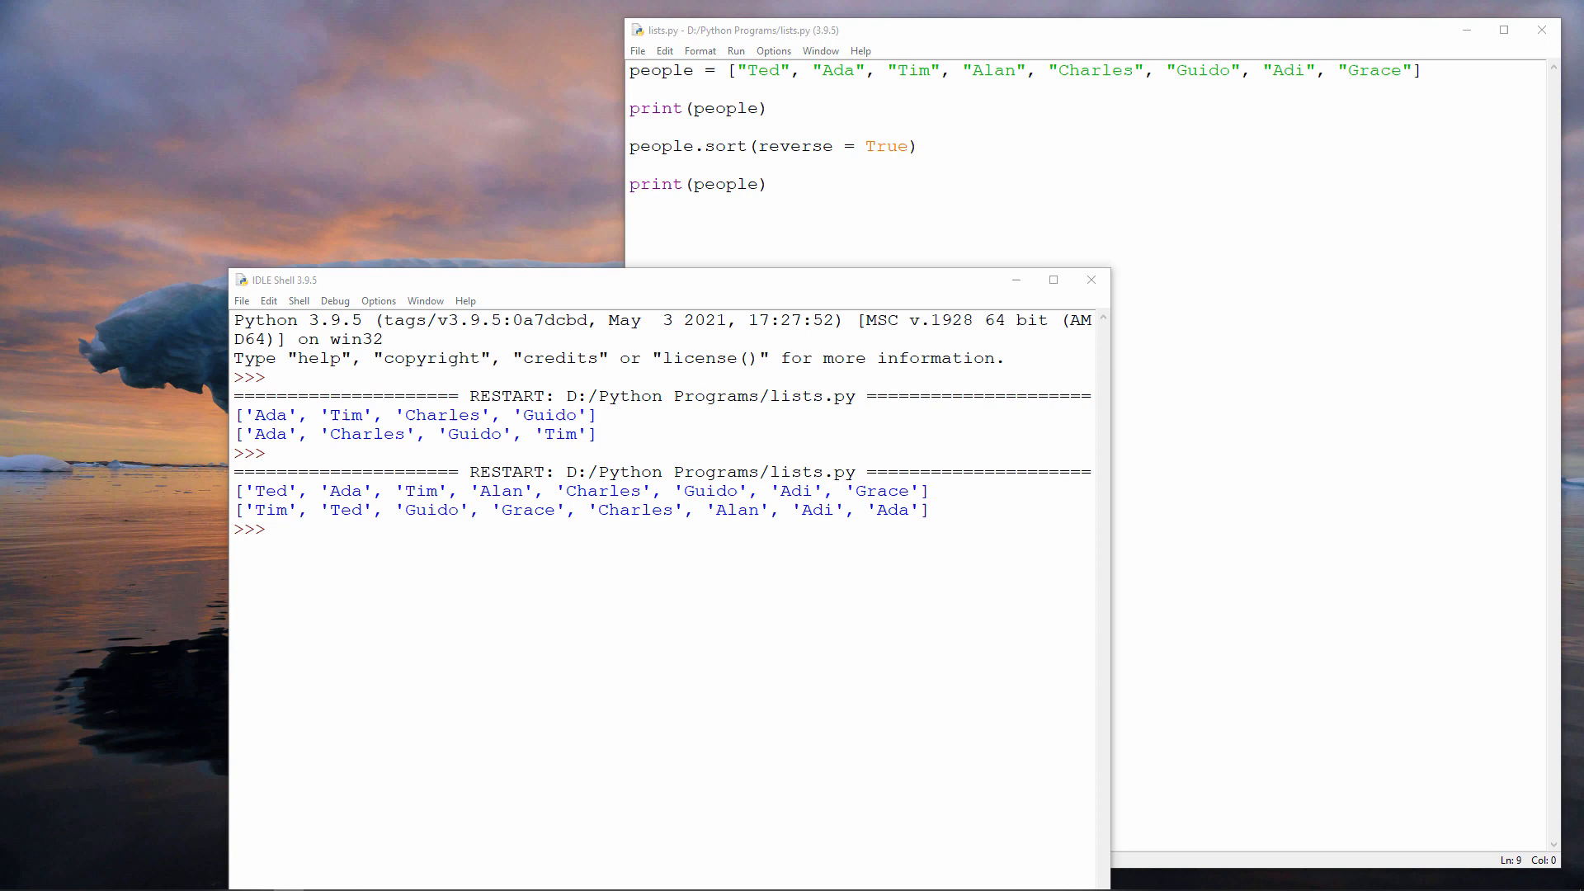
Write newlist = sorted(people) in the editor, then highlight sorted(people) and print(newlist).
{"action": "left_click", "coordinate": [877, 154]}
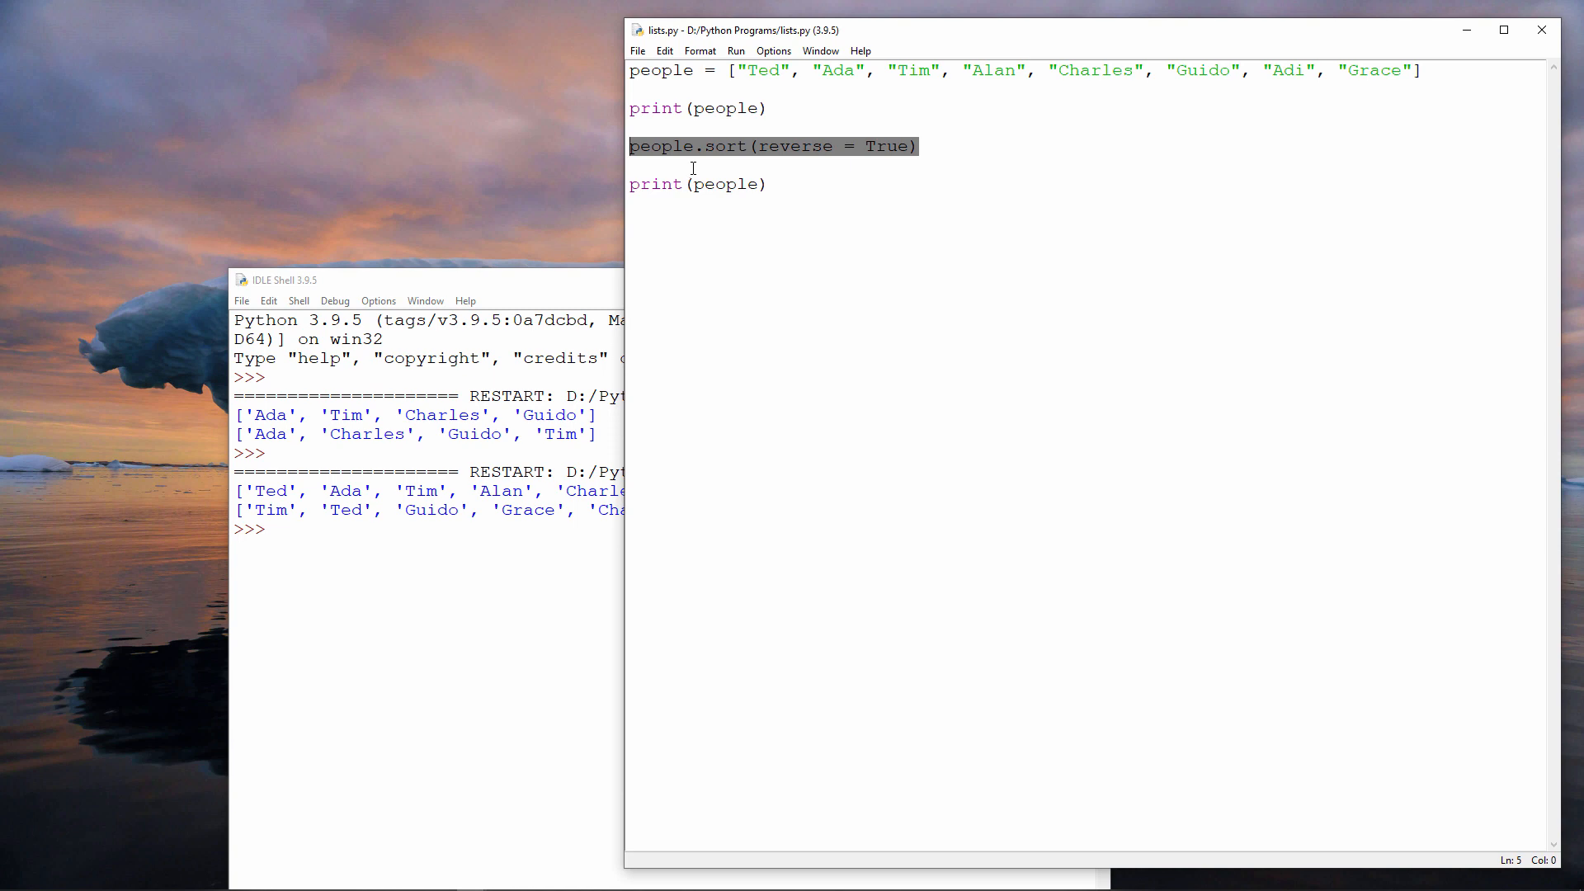
{"action": "mouse_move", "coordinate": [703, 160]}
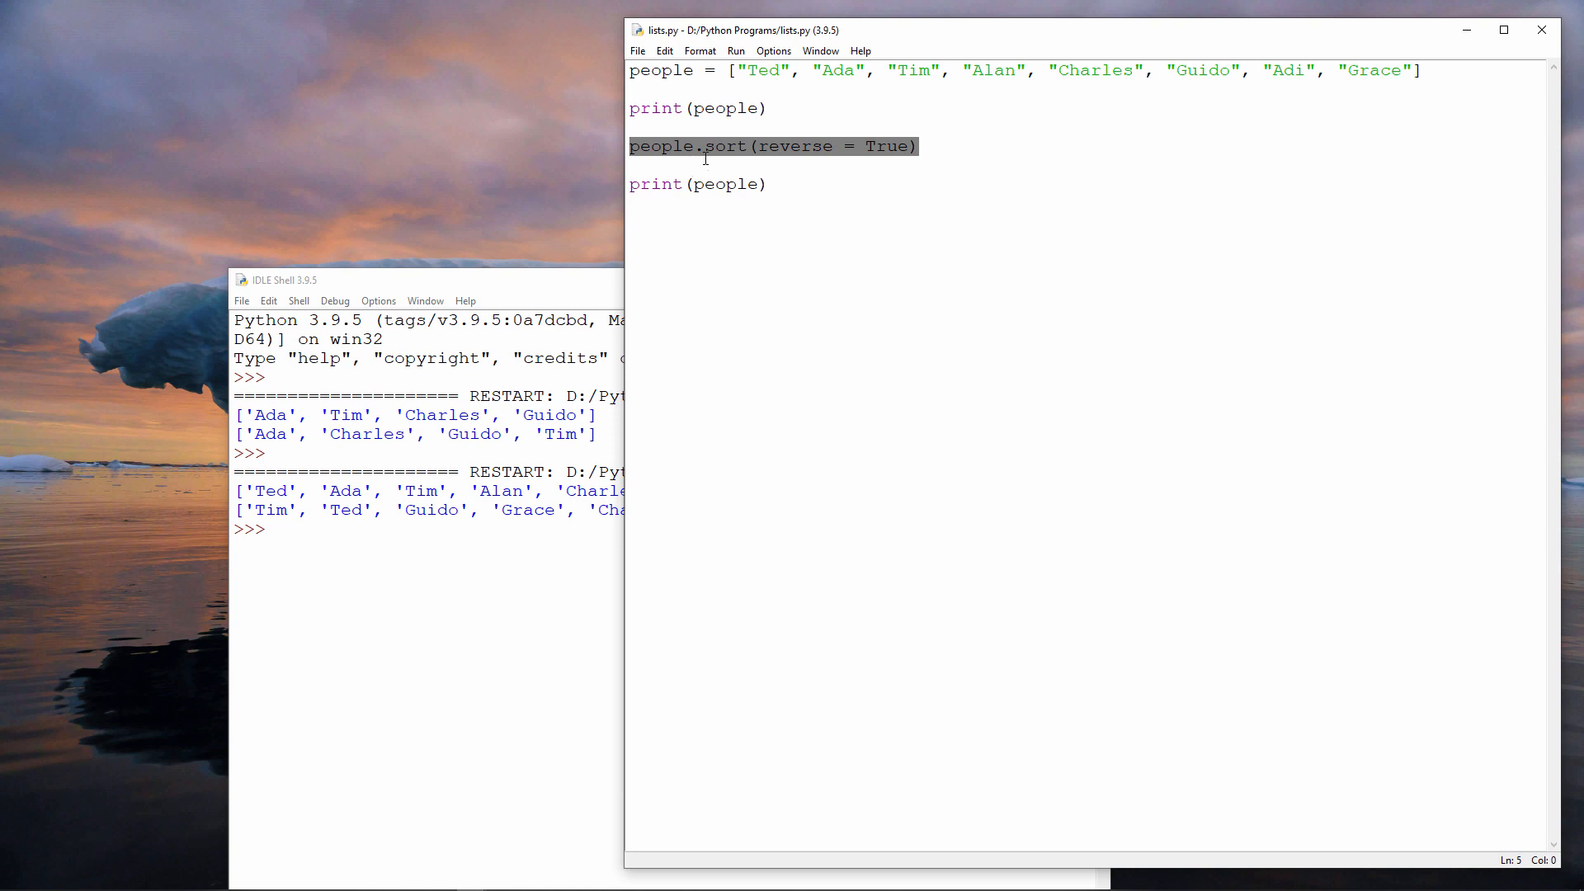
{"action": "type", "text": "newlist"}
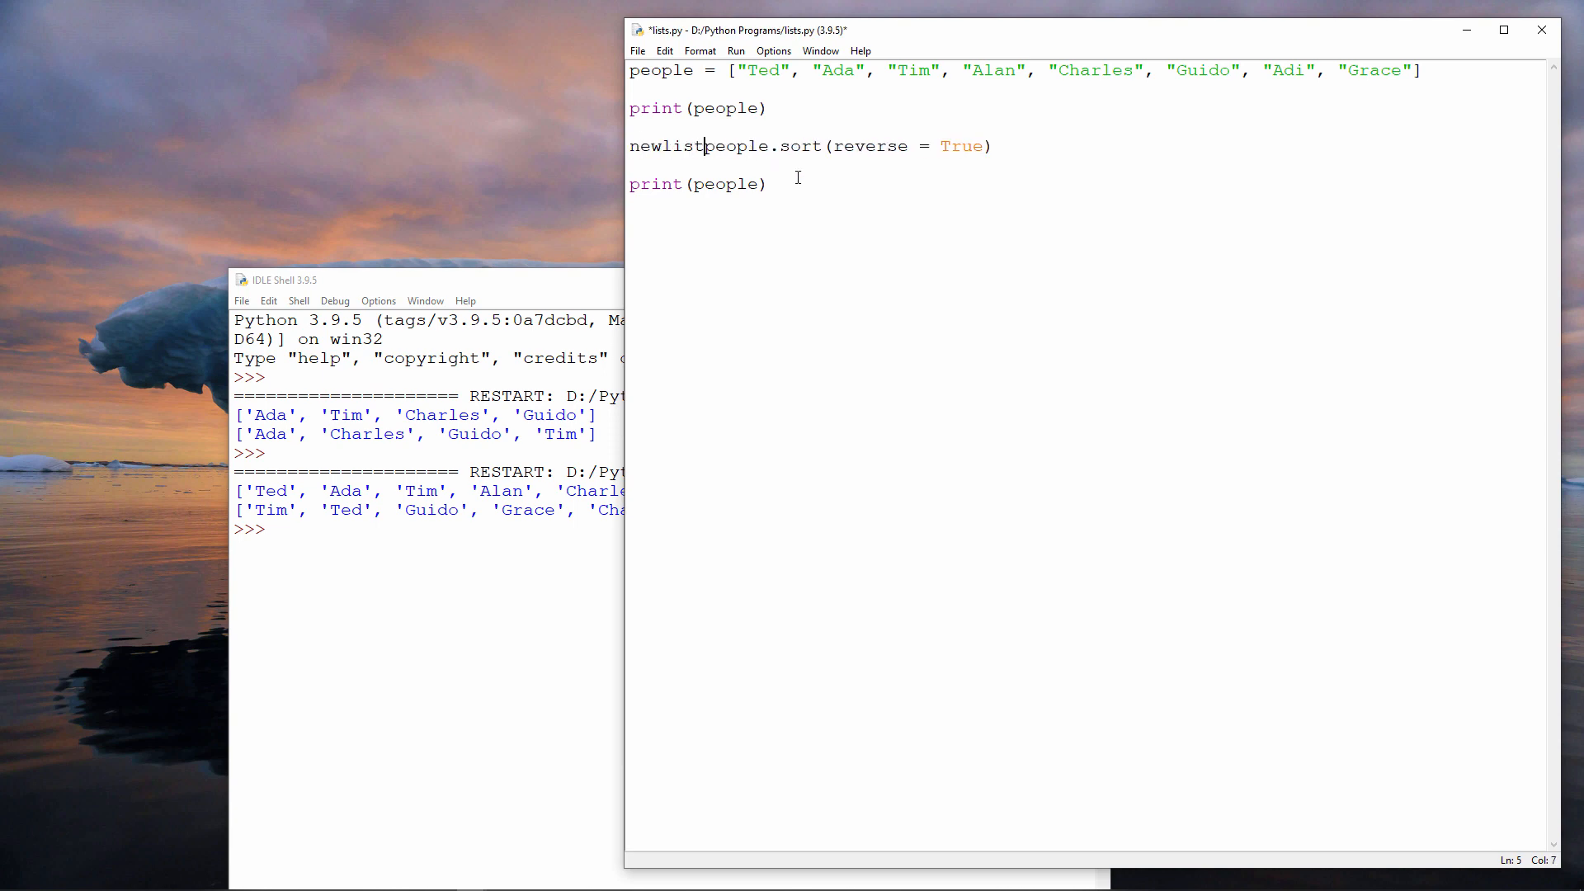
{"action": "type", "text": "= sorted(people"}
{"action": "type", "text": "print(newlist)"}
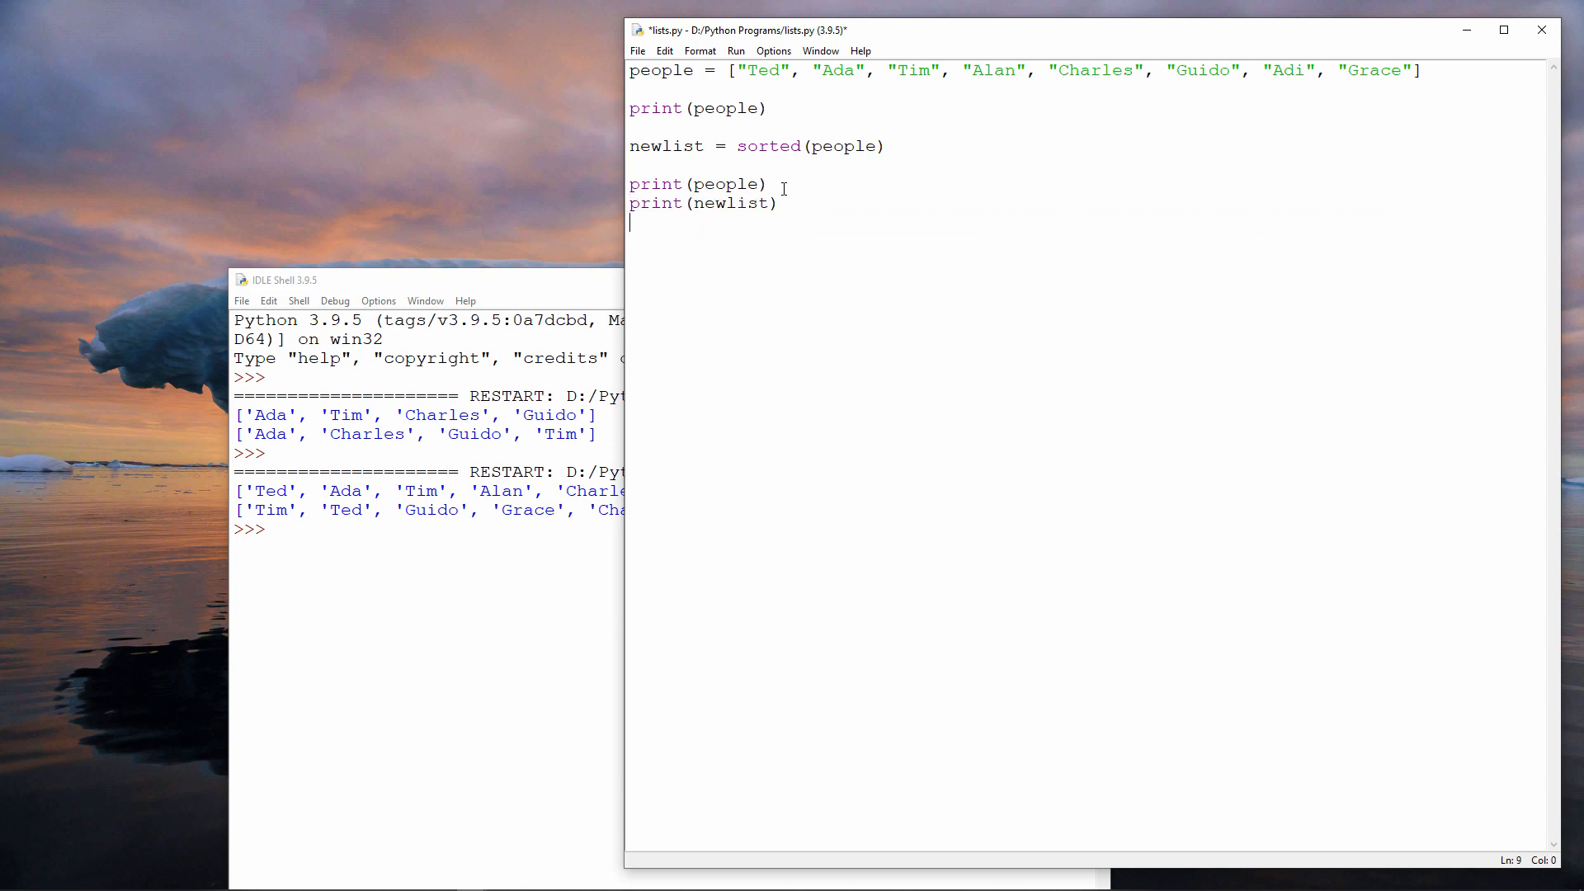
{"action": "double_click", "coordinate": [768, 145]}
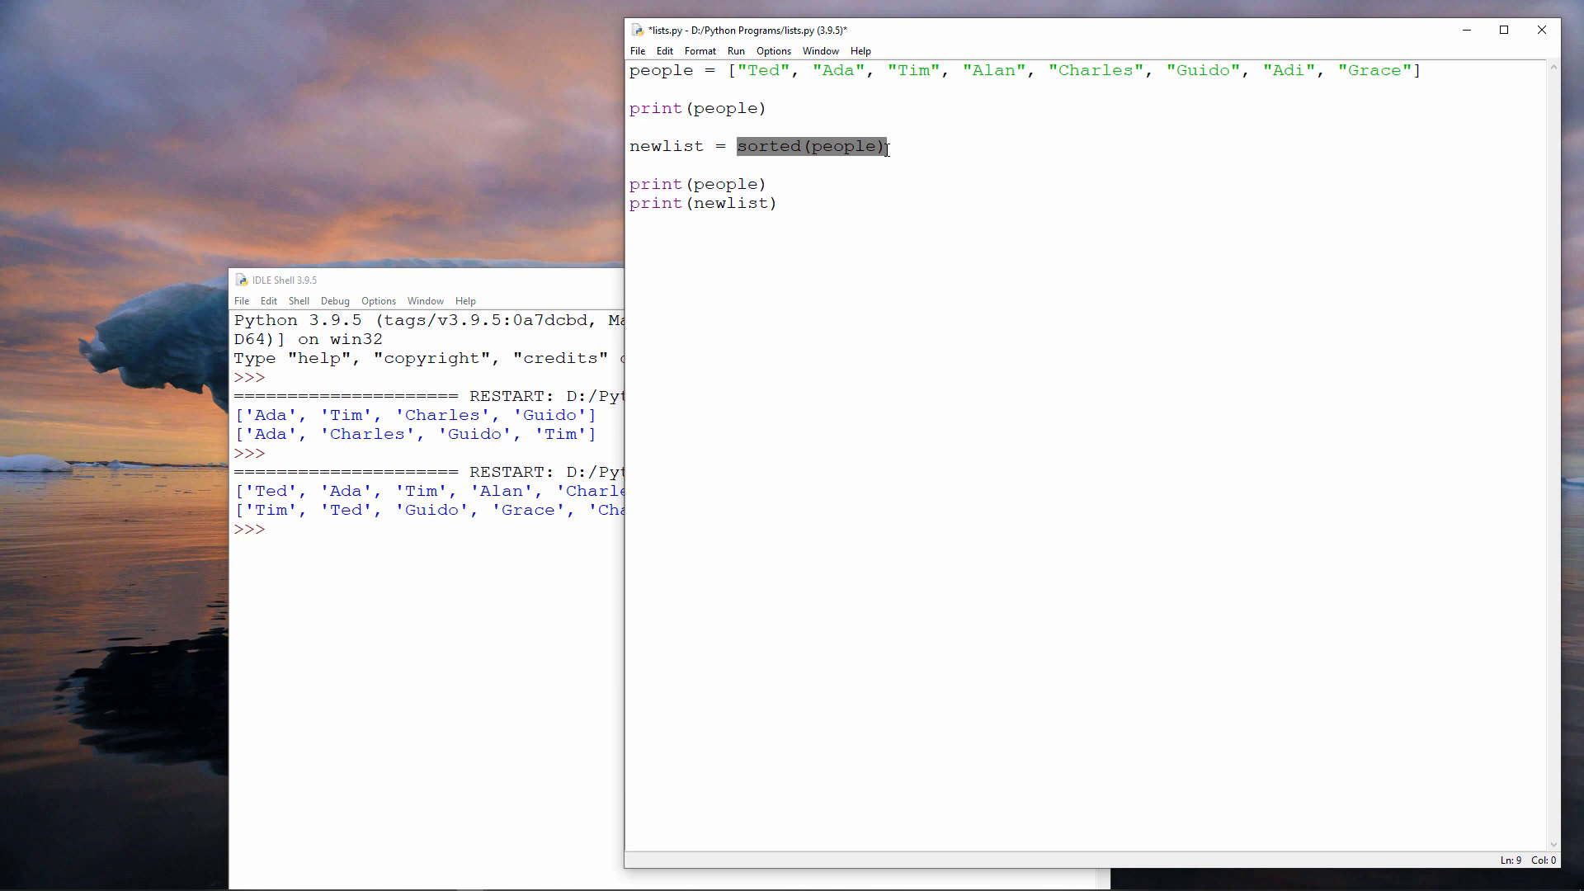
{"action": "double_click", "coordinate": [665, 145]}
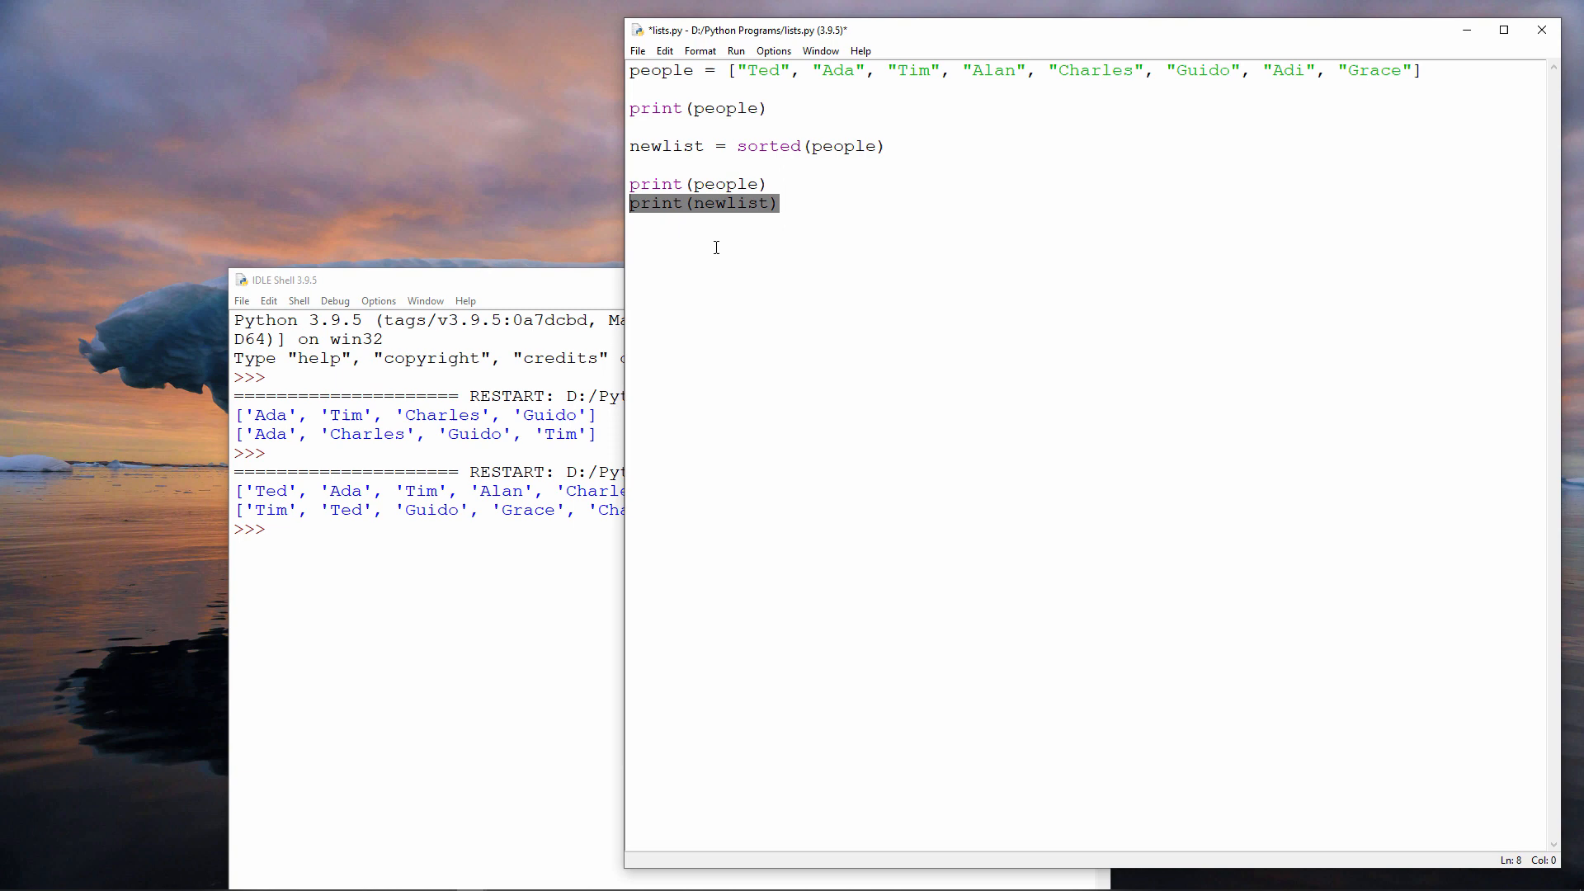
{"action": "mouse_move", "coordinate": [796, 240]}
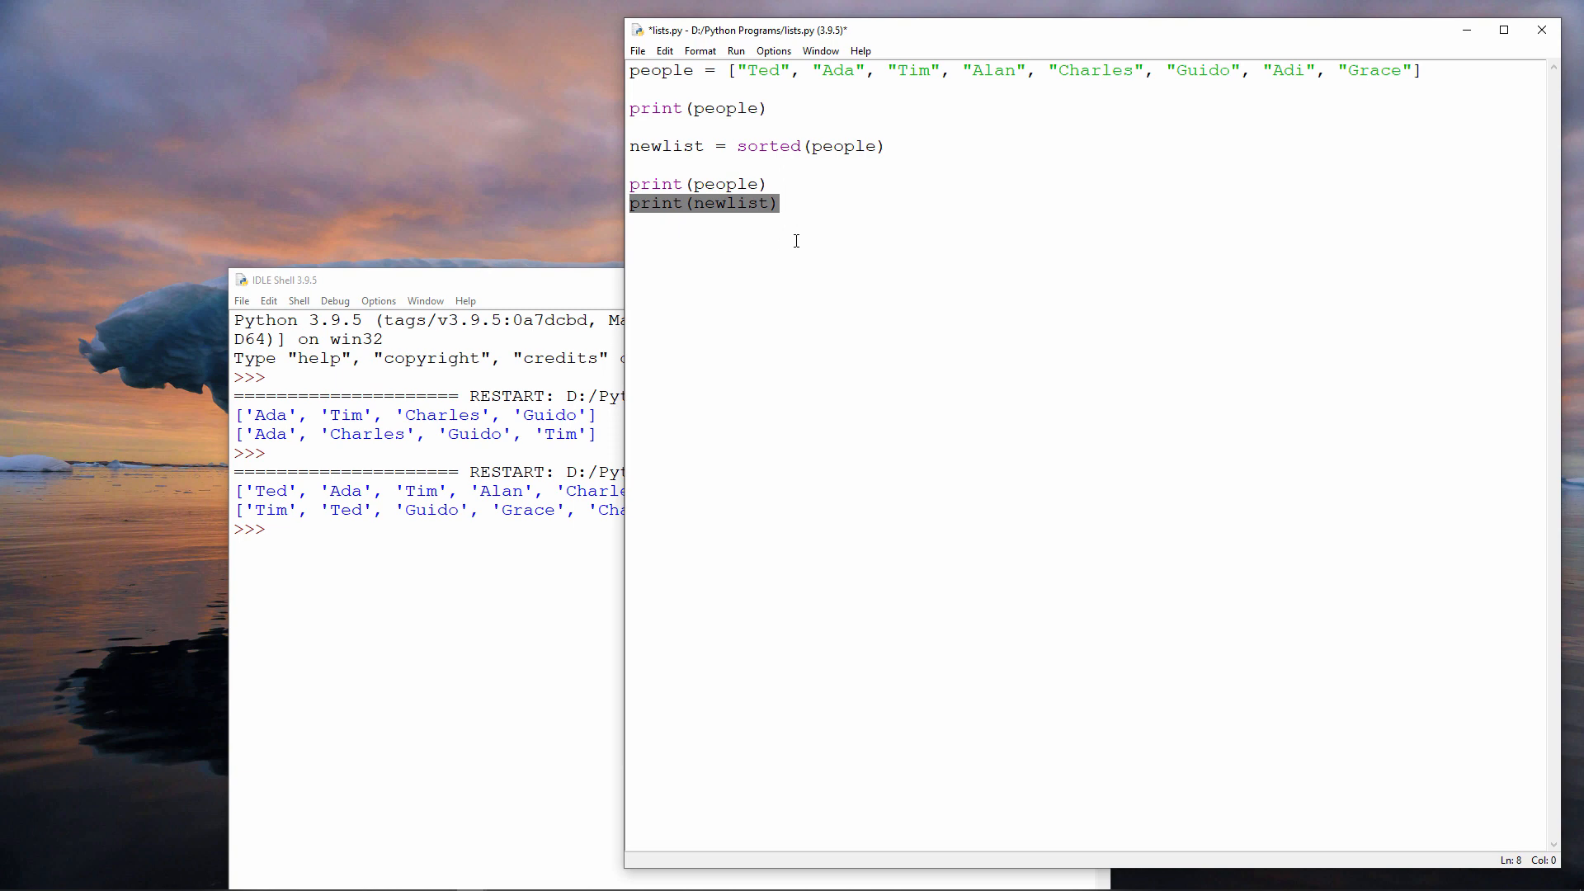